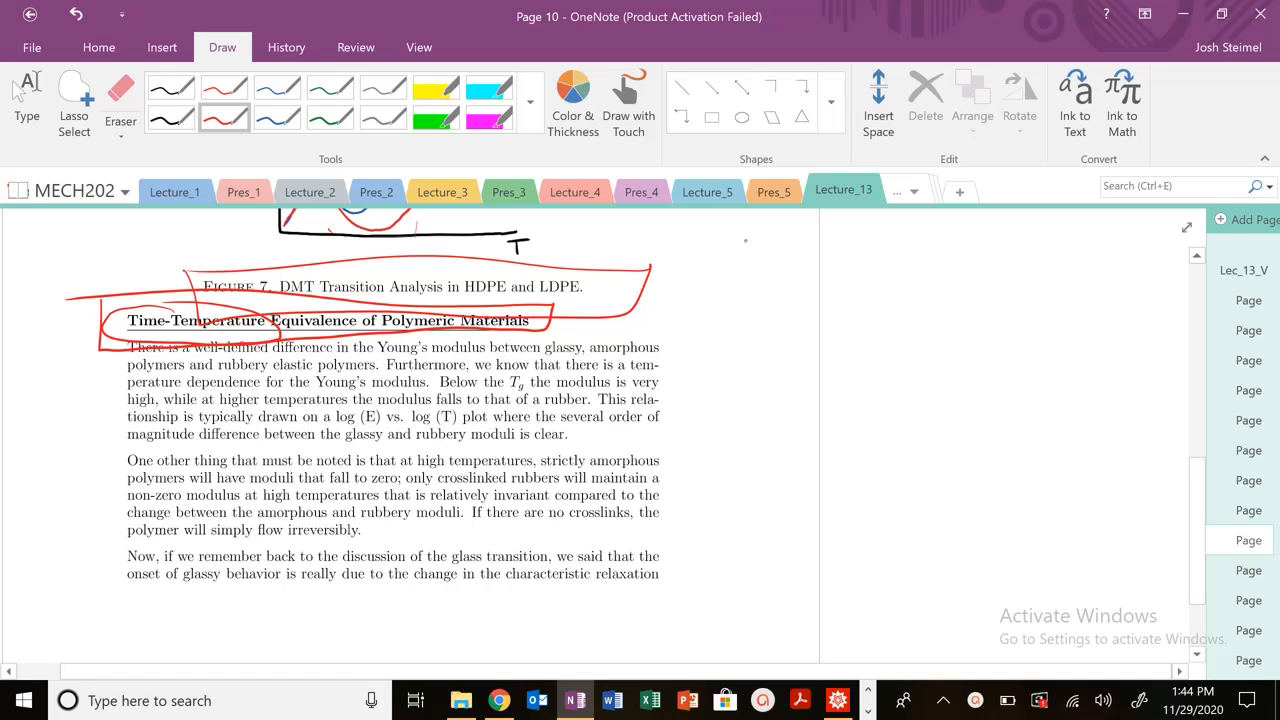
Write time beside the heading and box the falling temperature/time conditions, labelled Elastic.
drag(710, 250, 796, 256)
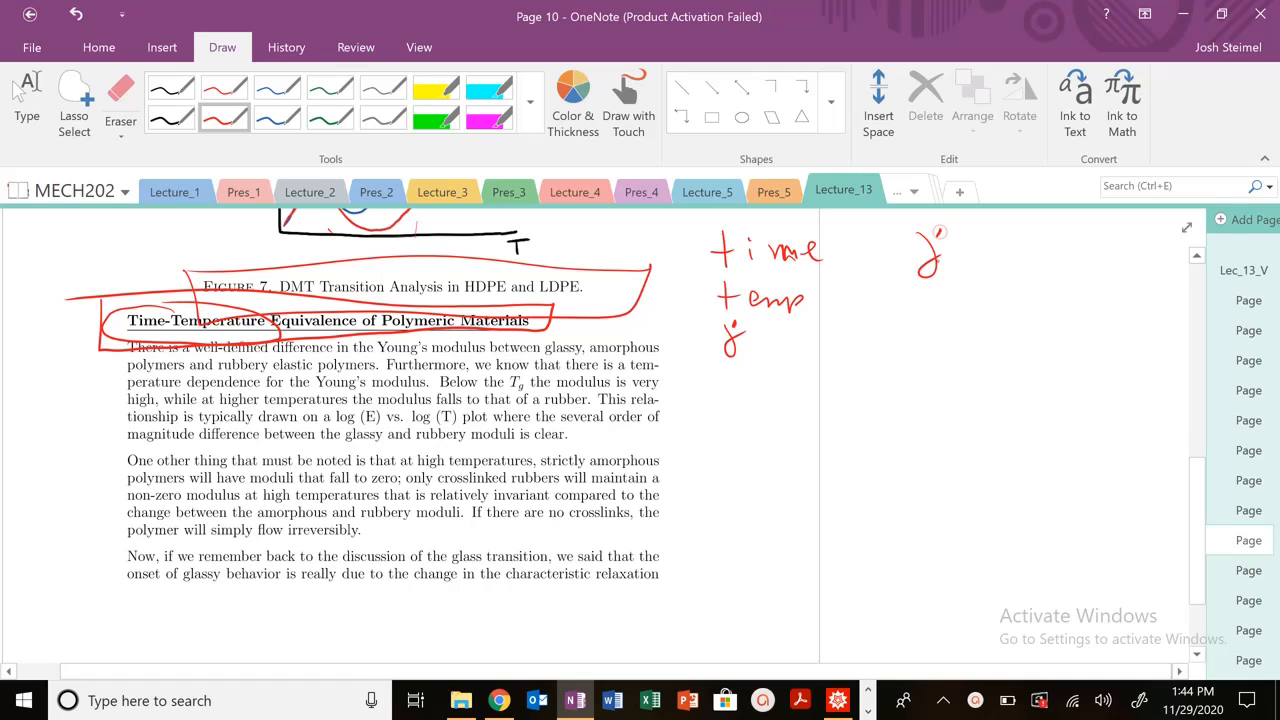
drag(916, 316, 964, 330)
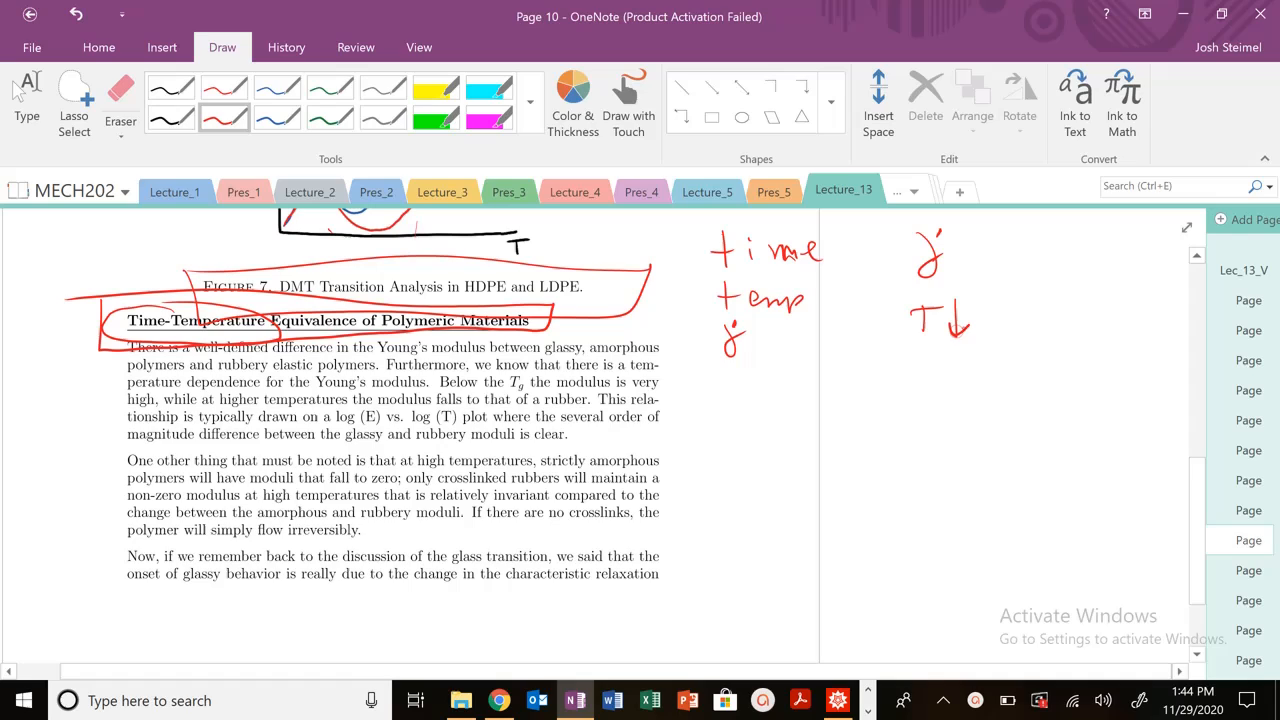
drag(912, 378, 936, 378)
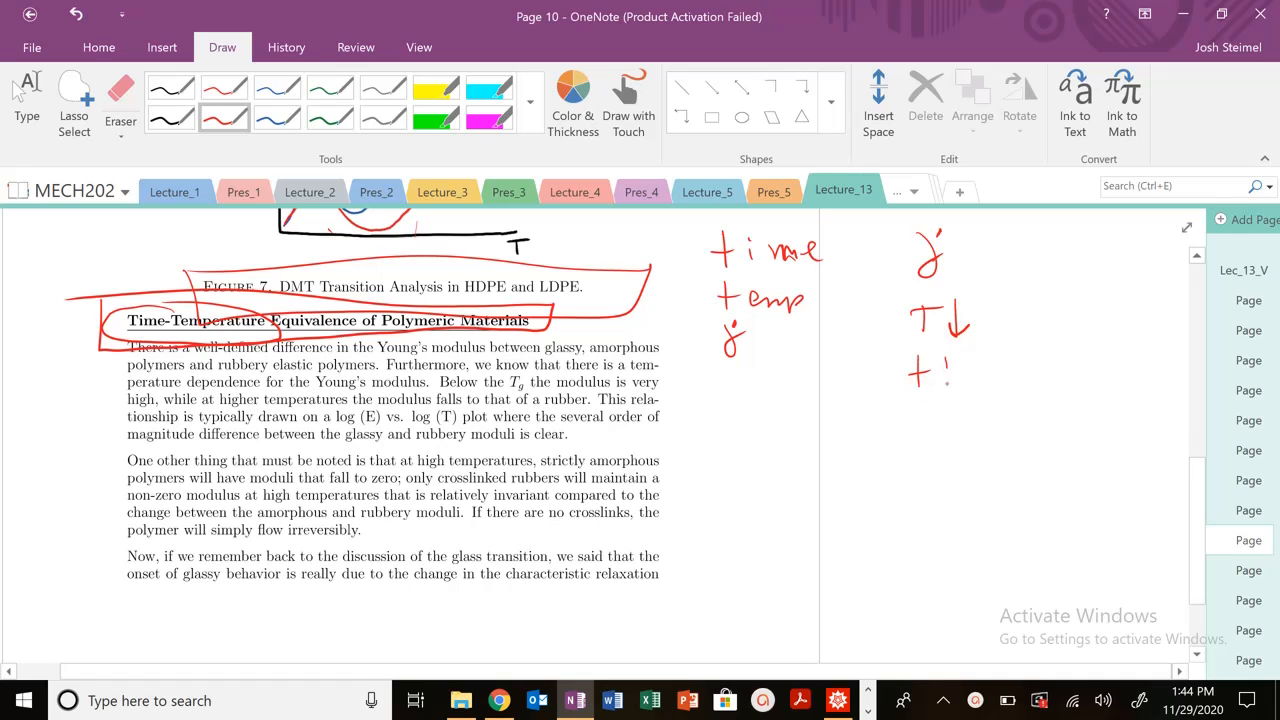
drag(944, 360, 944, 384)
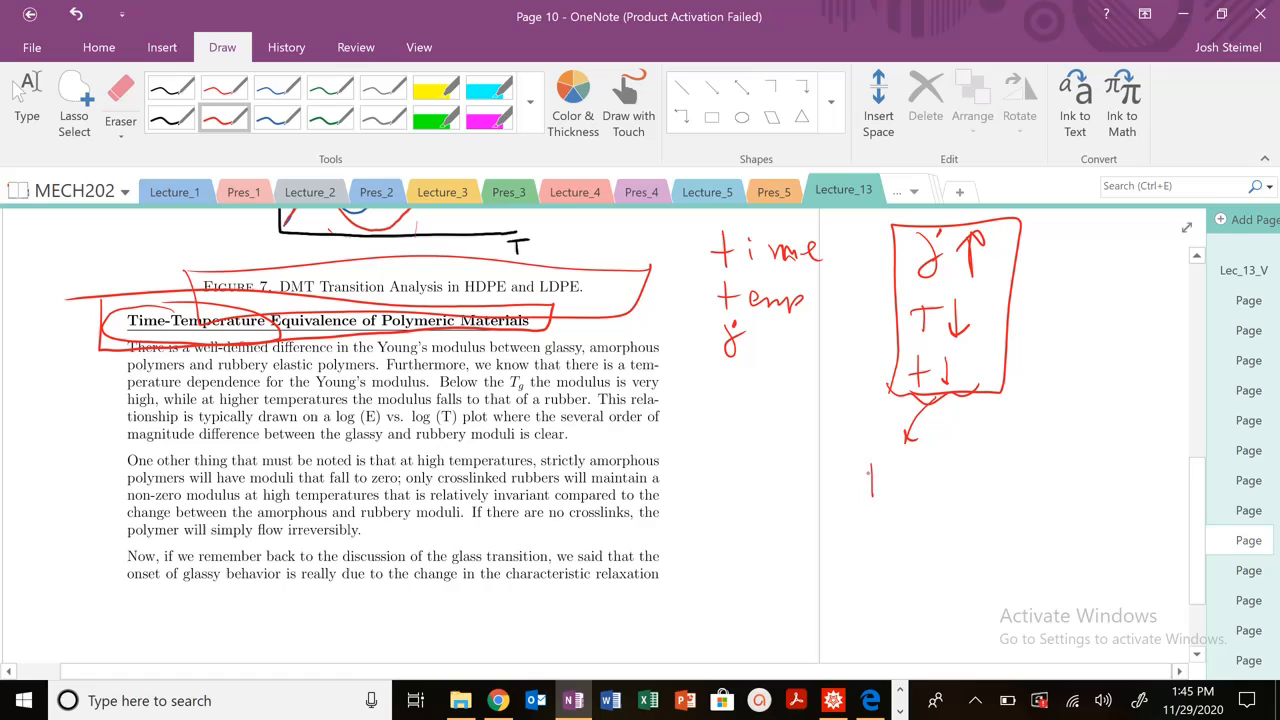
drag(868, 480, 970, 480)
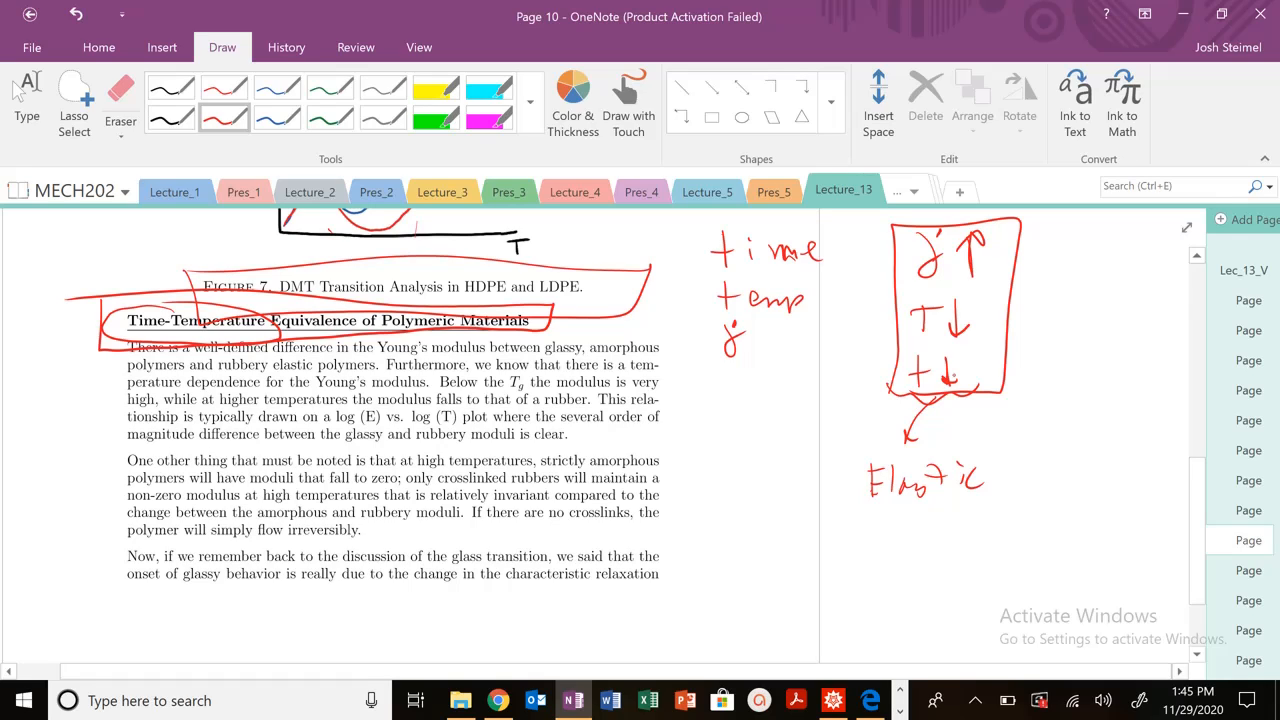
Draw a second box with the opposite conditions and label it Viscous.
drag(1068, 230, 1140, 372)
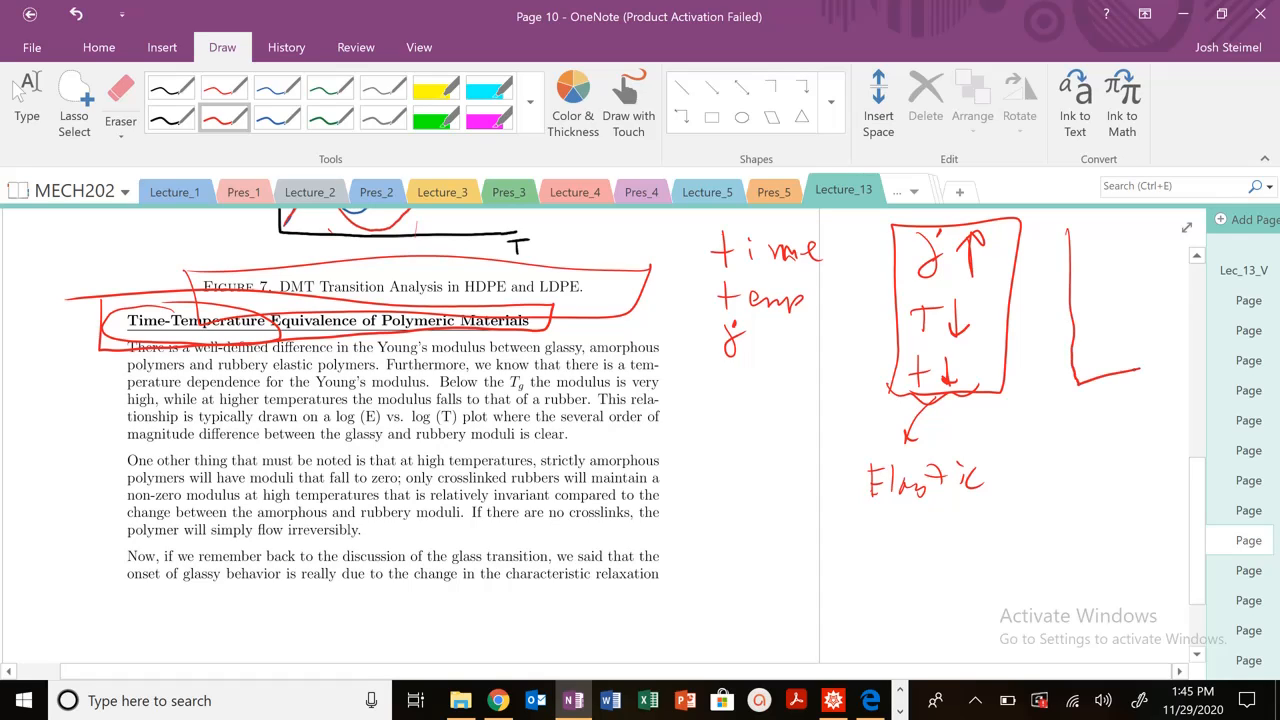
drag(1076, 240, 1150, 380)
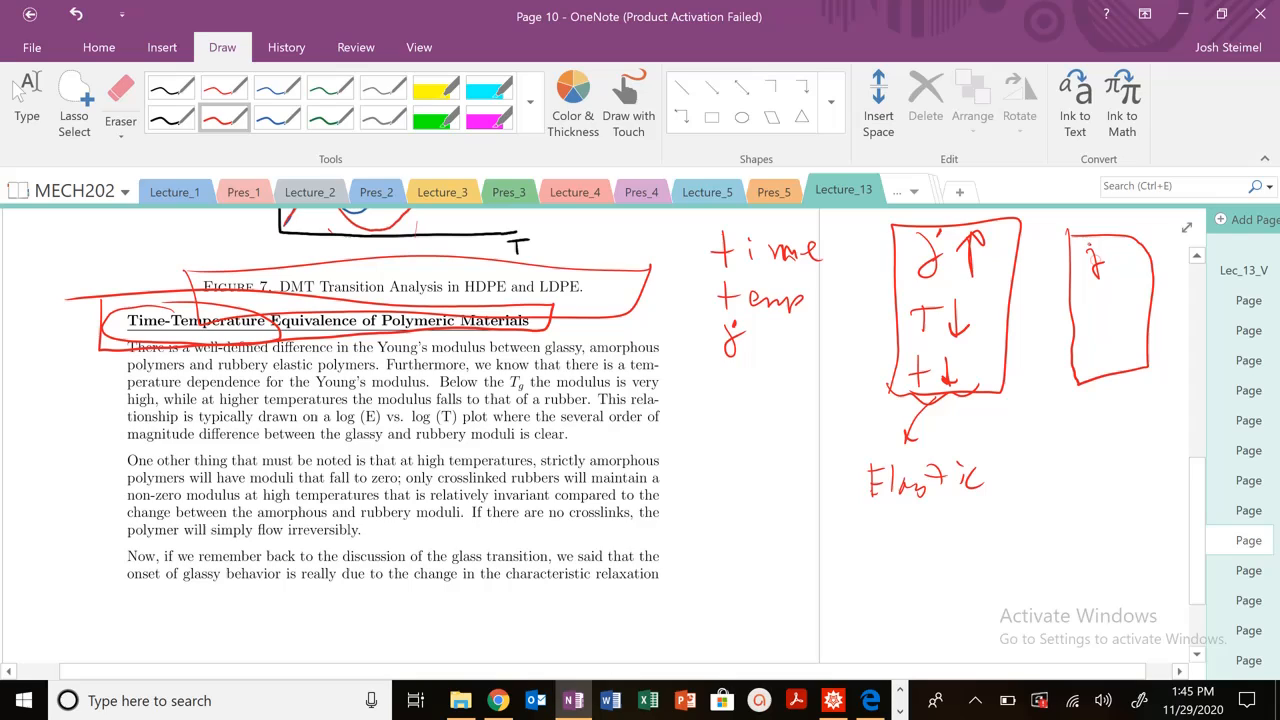
drag(1100, 244, 1118, 284)
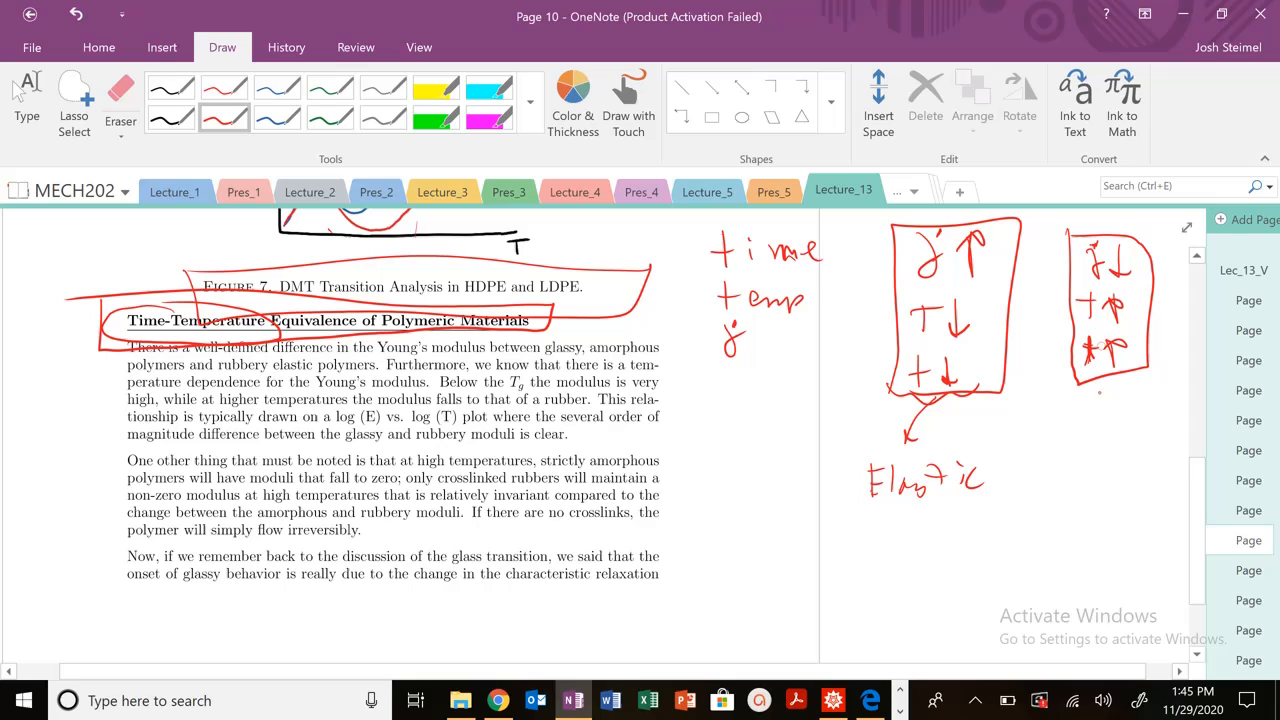
drag(1100, 410, 1104, 460)
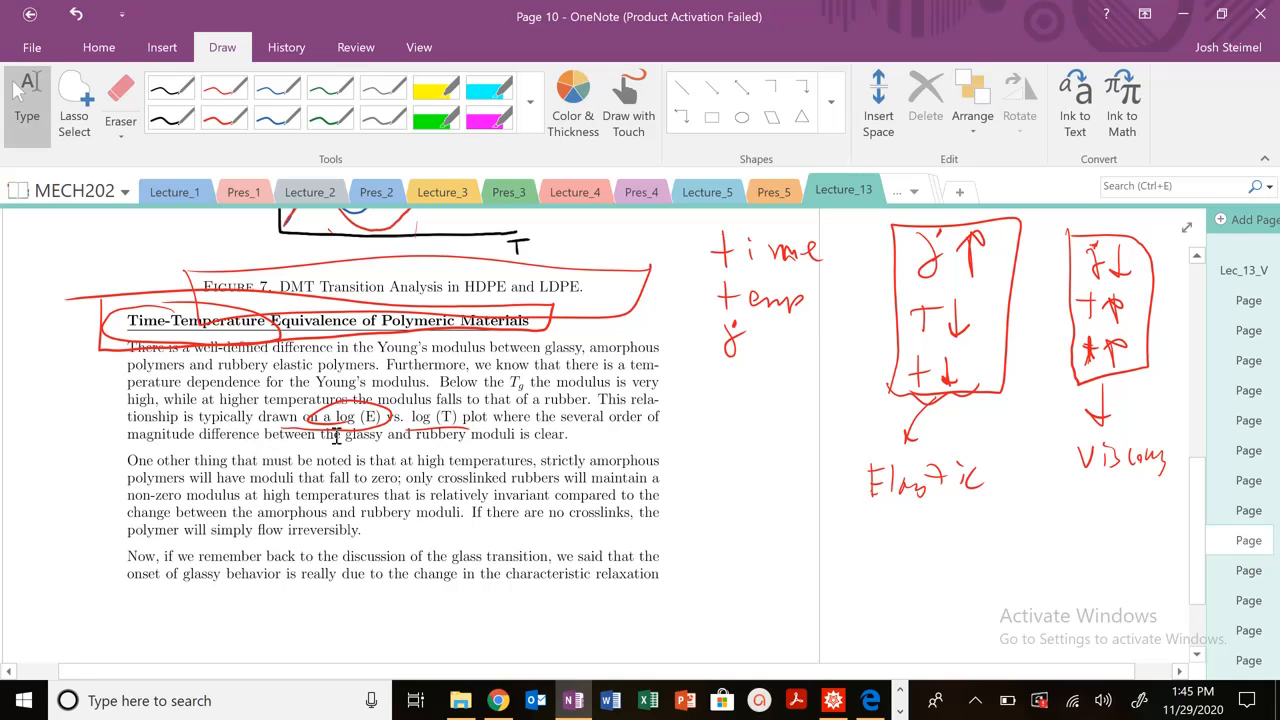
Circle E′ on the Log[E′] axis, underline Tg and mark the curve near the fluid region.
scroll(down, 3)
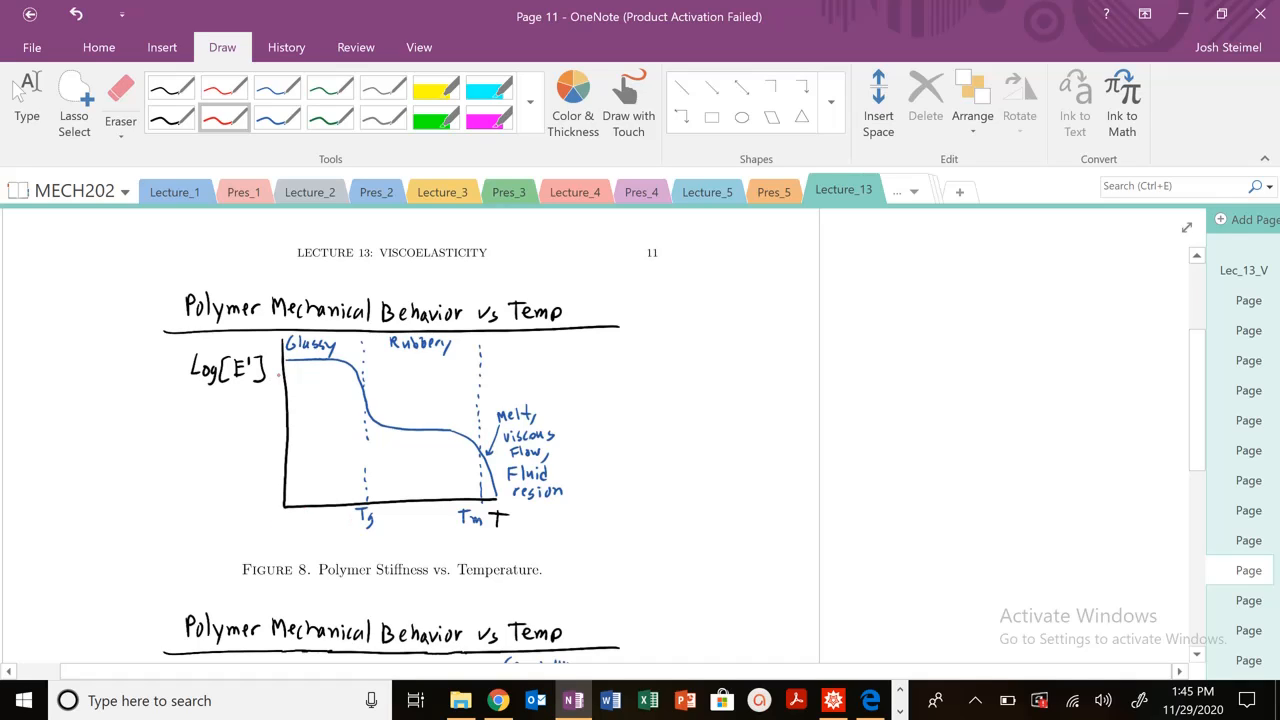
drag(224, 350, 224, 384)
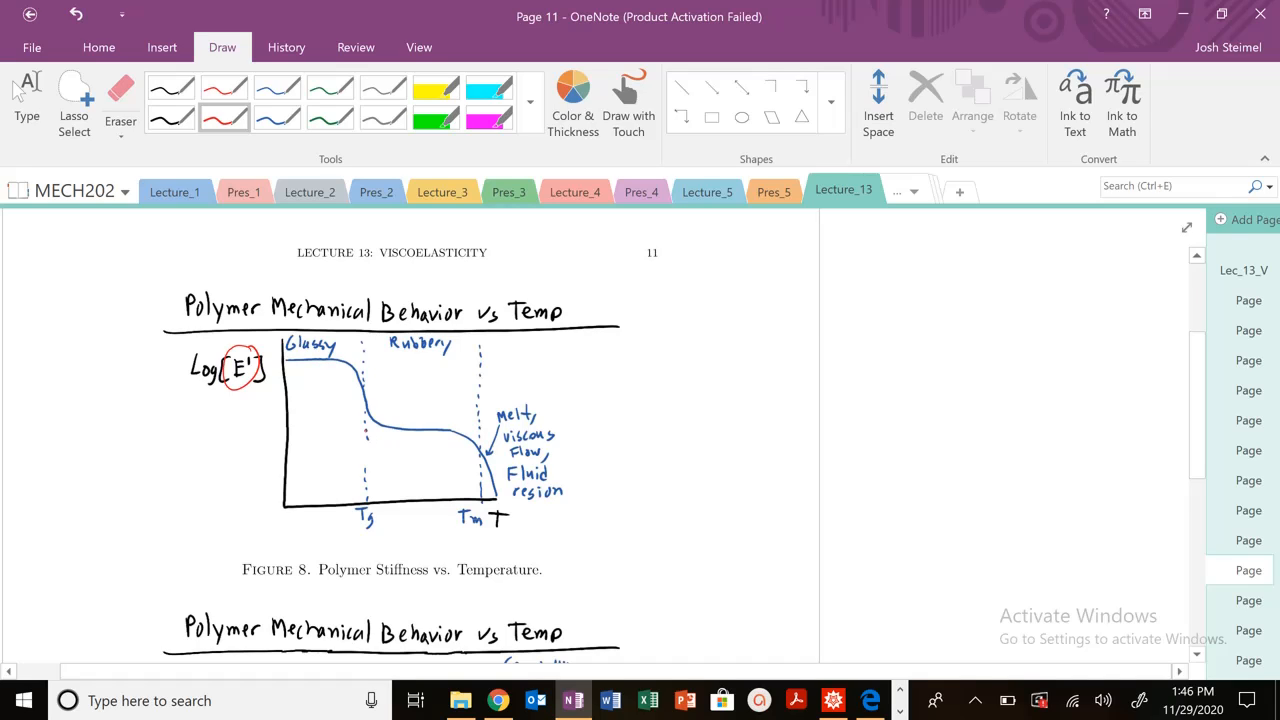
drag(344, 540, 376, 538)
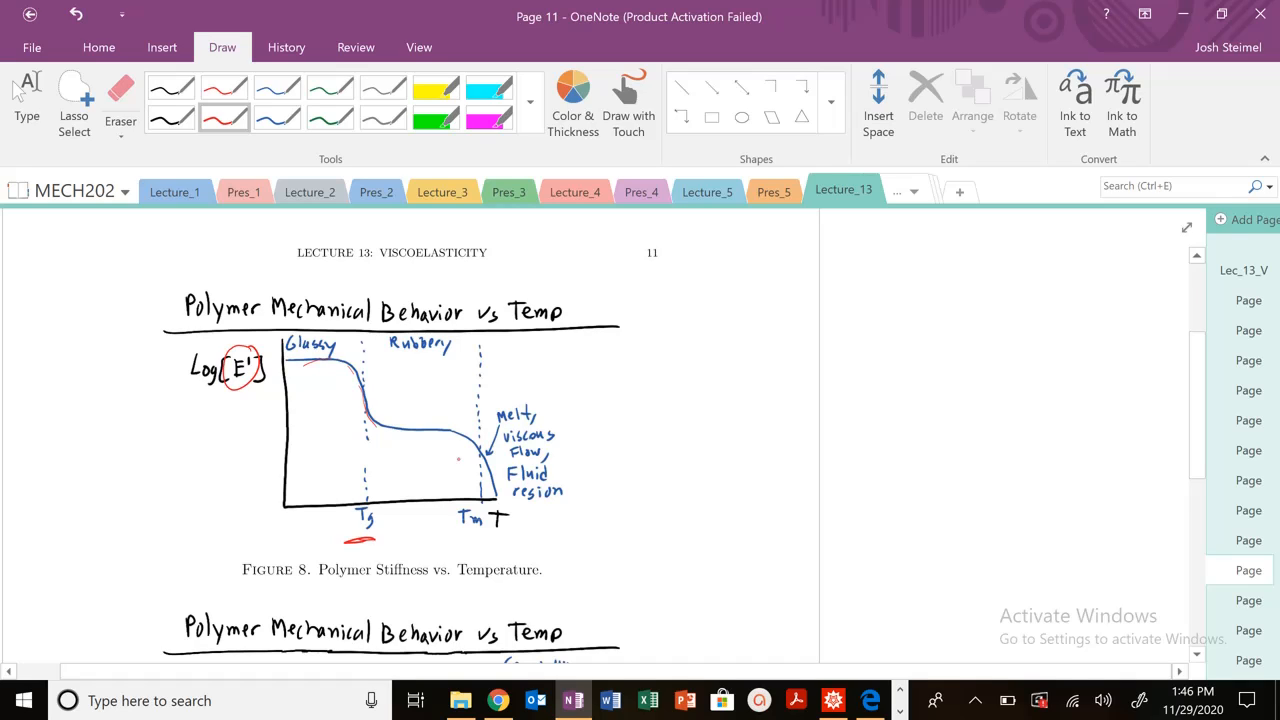
mouse_move(528, 364)
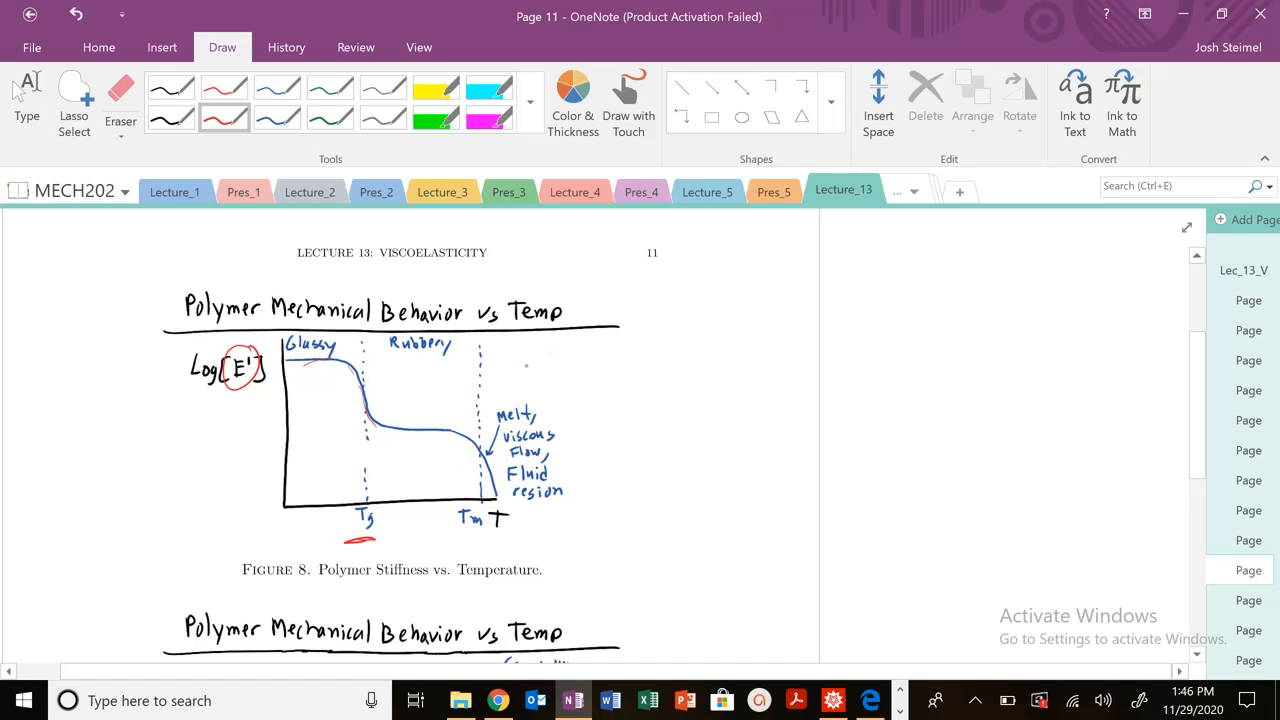
drag(490, 444, 510, 496)
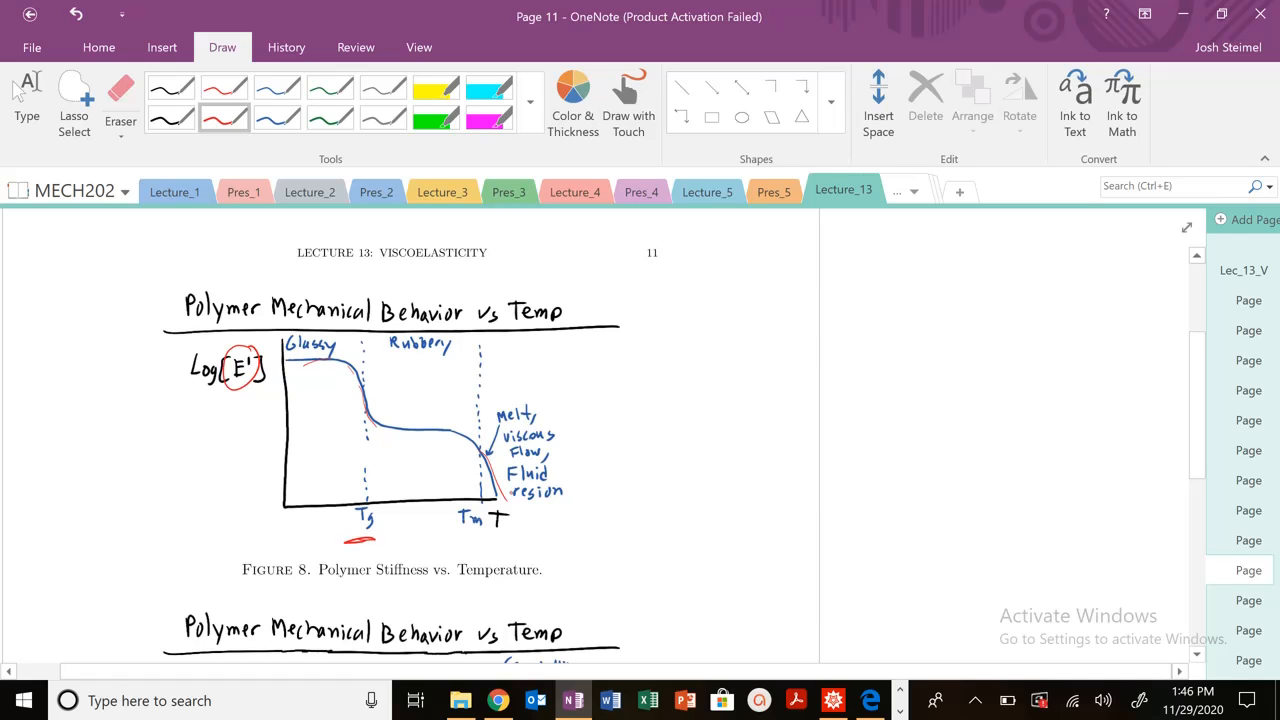
scroll(down, 3)
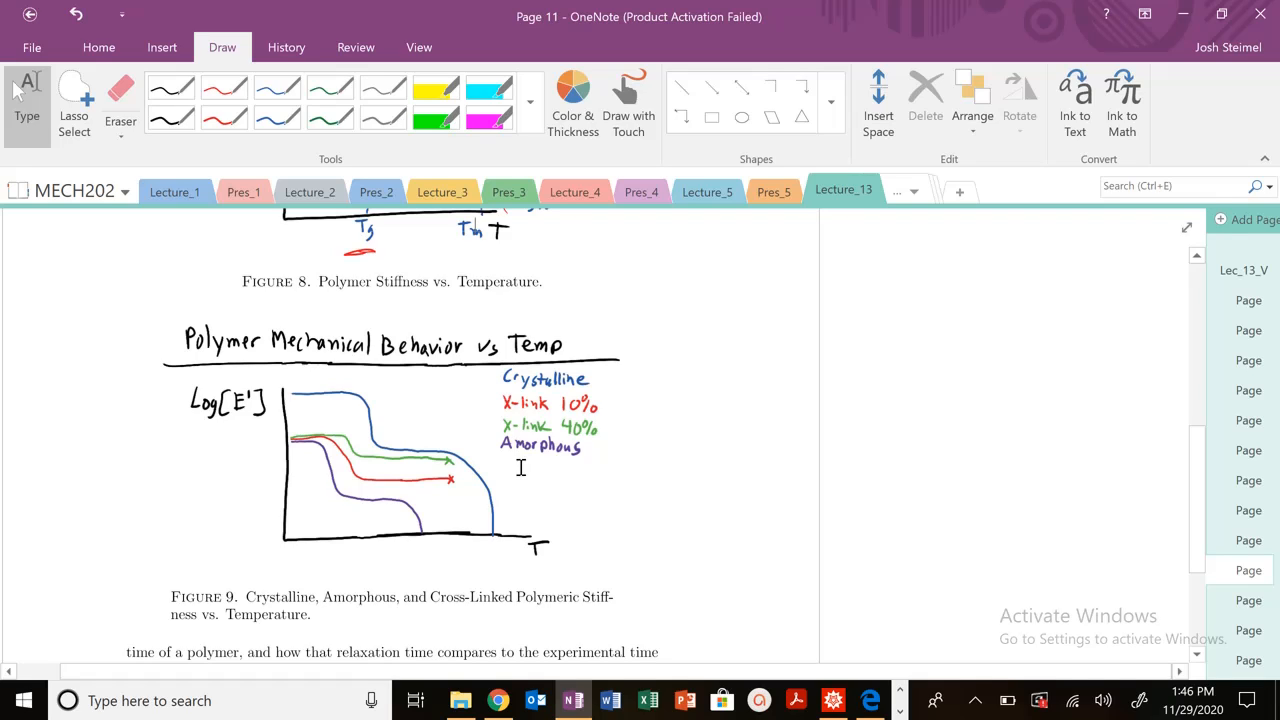
Mark Figure 9 and label the 10% and 40% cross-link curves Elastomer and thermoset.
click(224, 116)
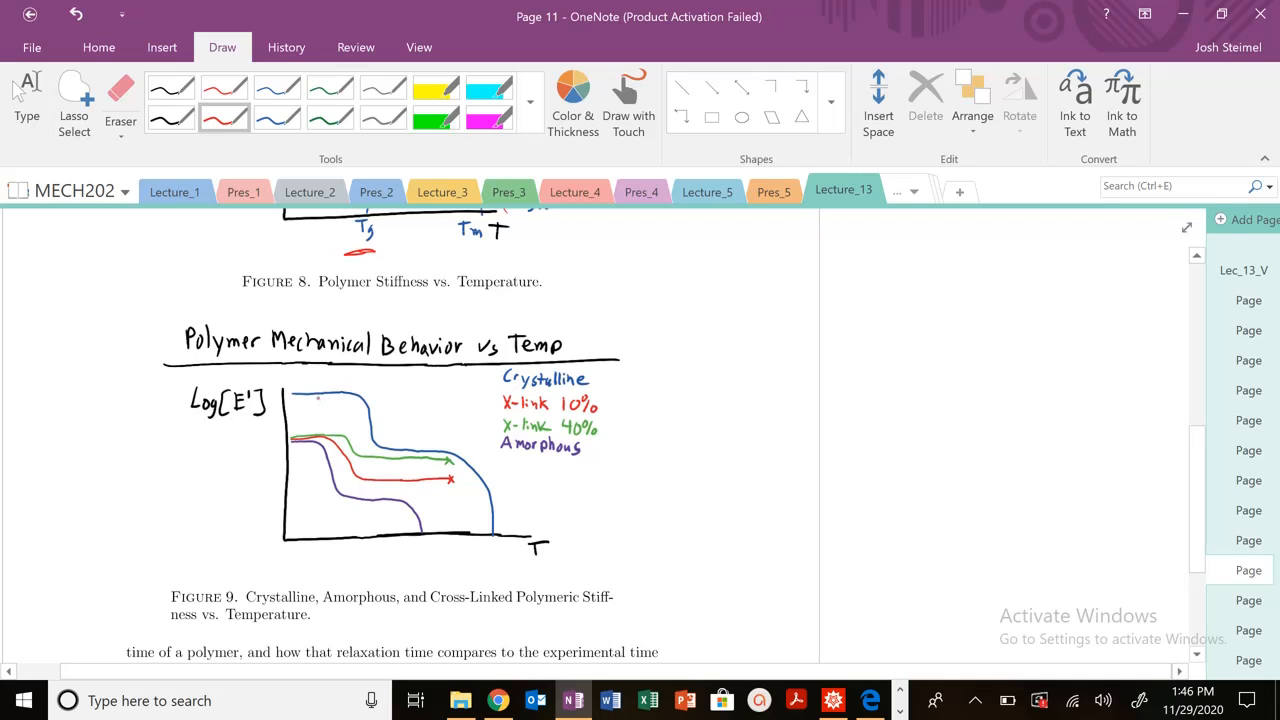
drag(330, 384, 370, 380)
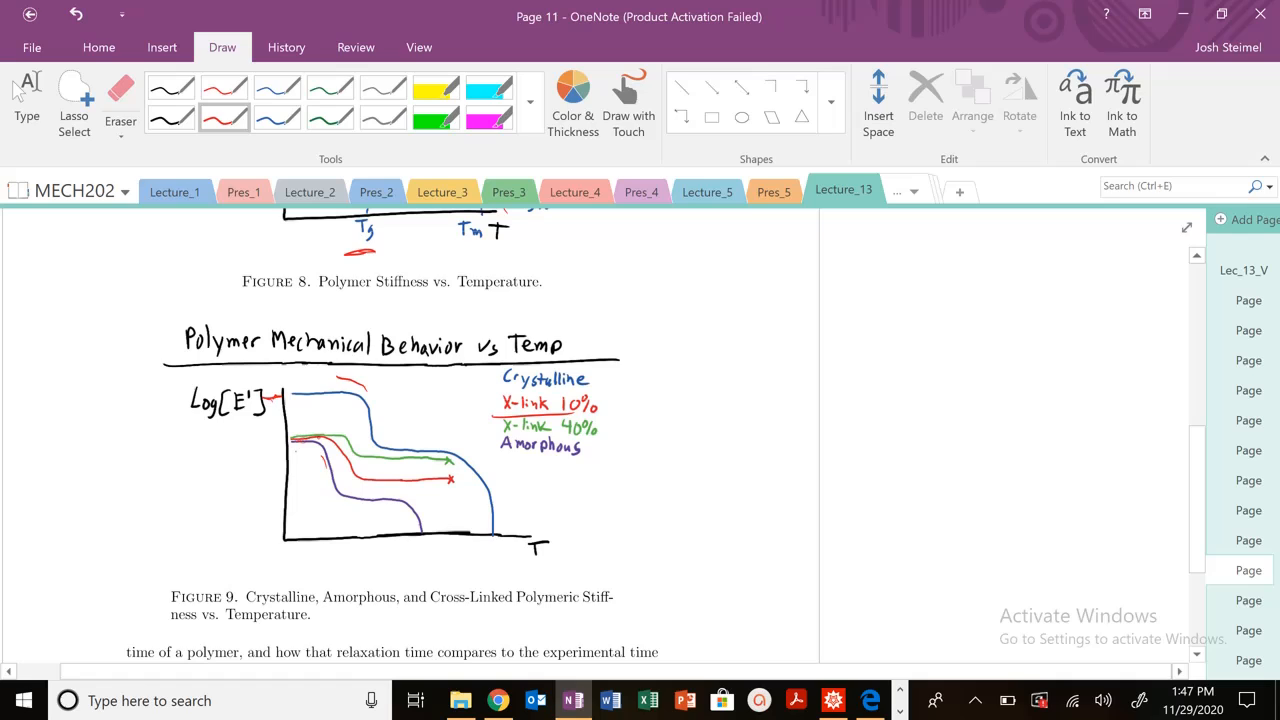
drag(608, 396, 640, 378)
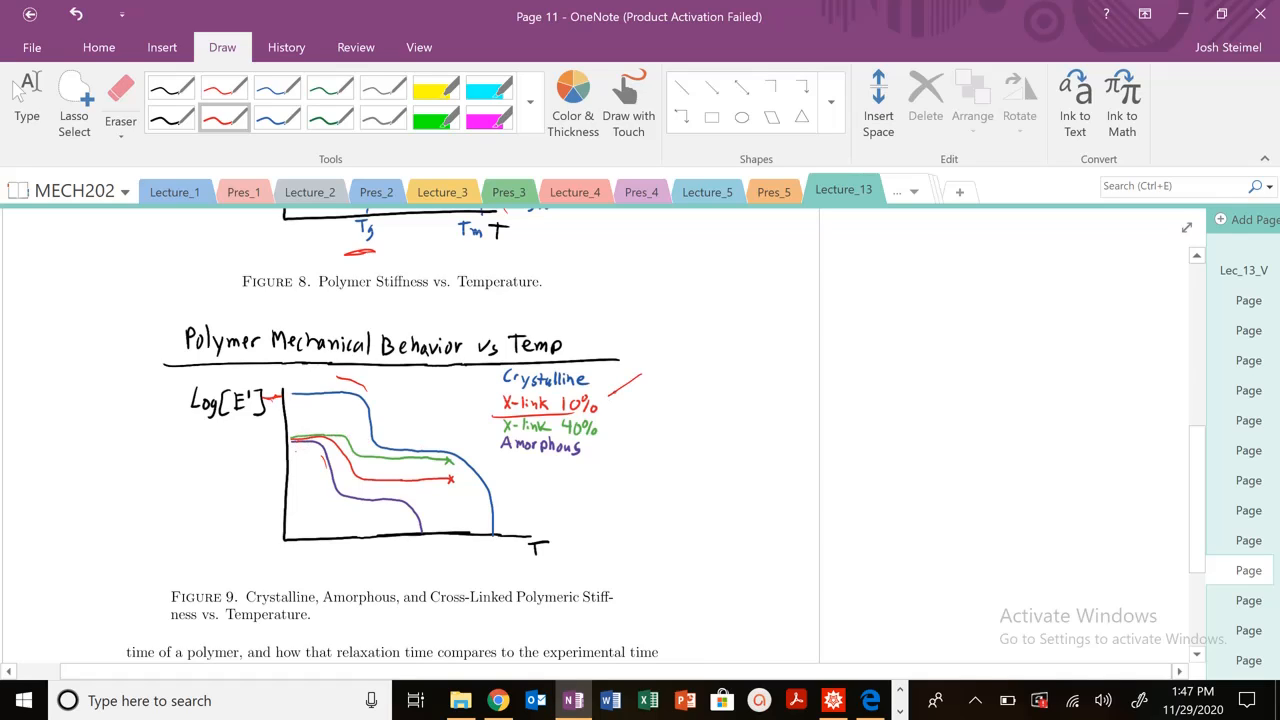
drag(600, 400, 670, 360)
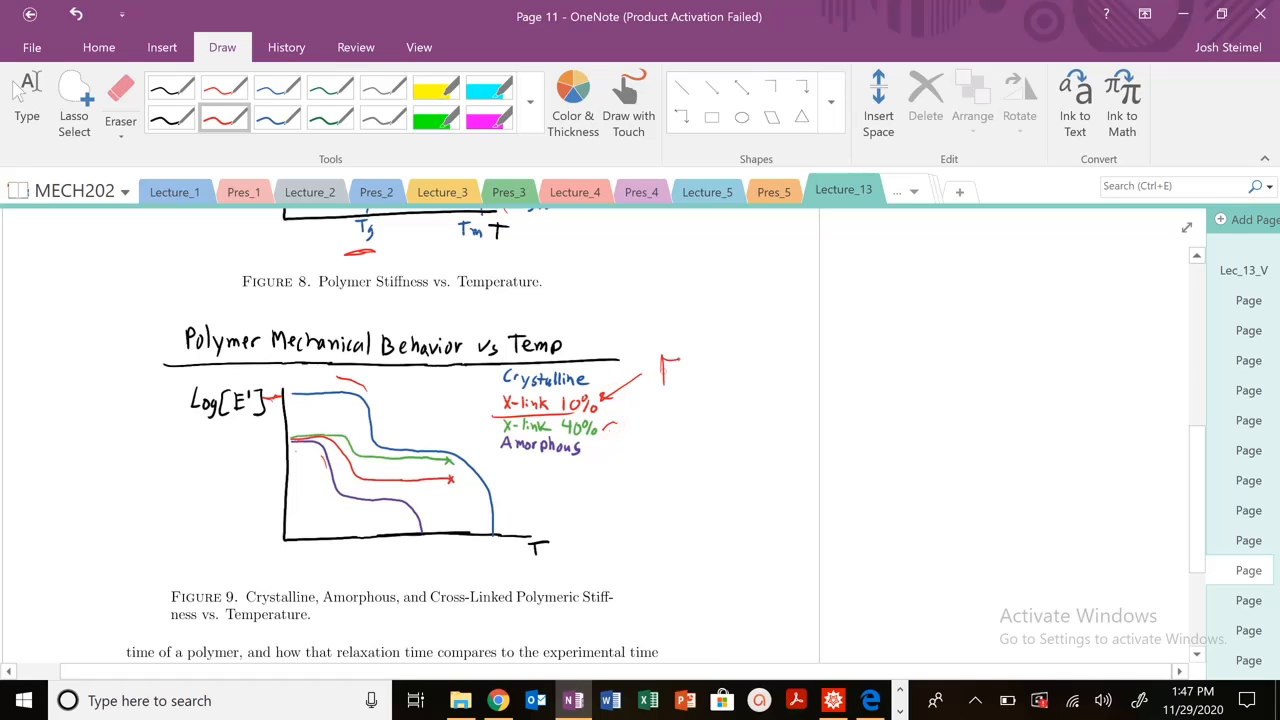
drag(660, 376, 764, 384)
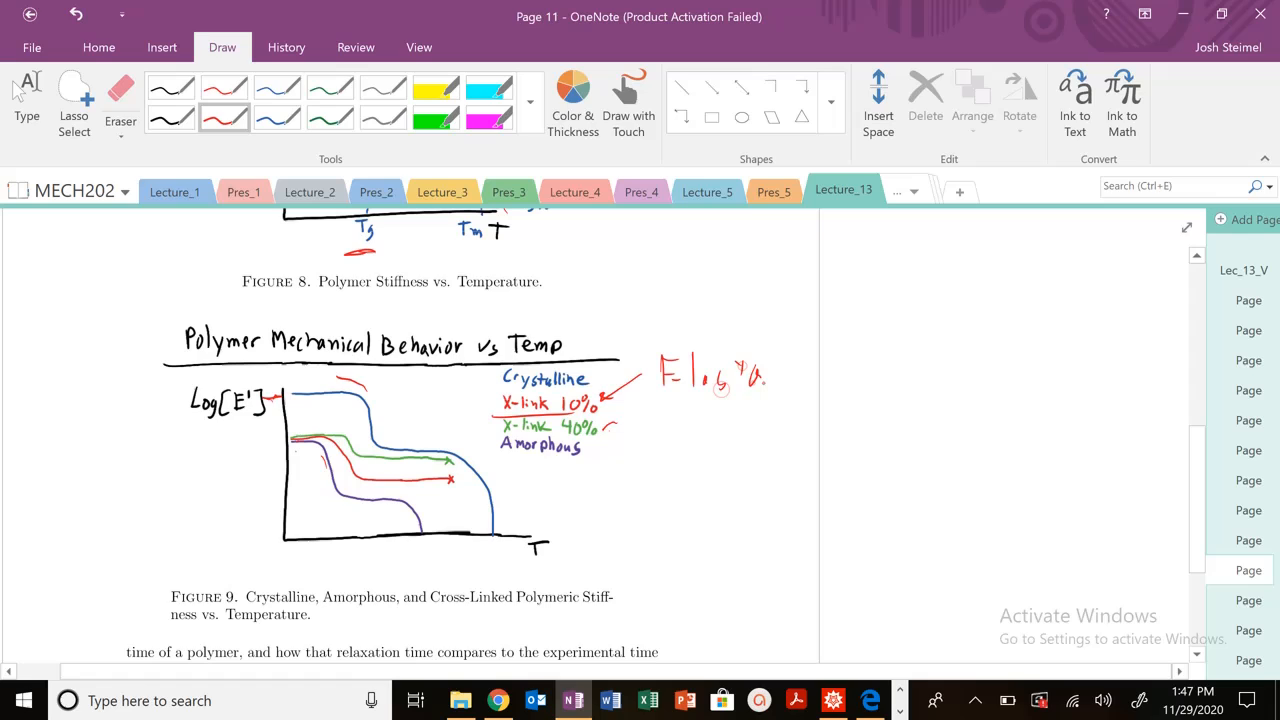
drag(744, 376, 790, 378)
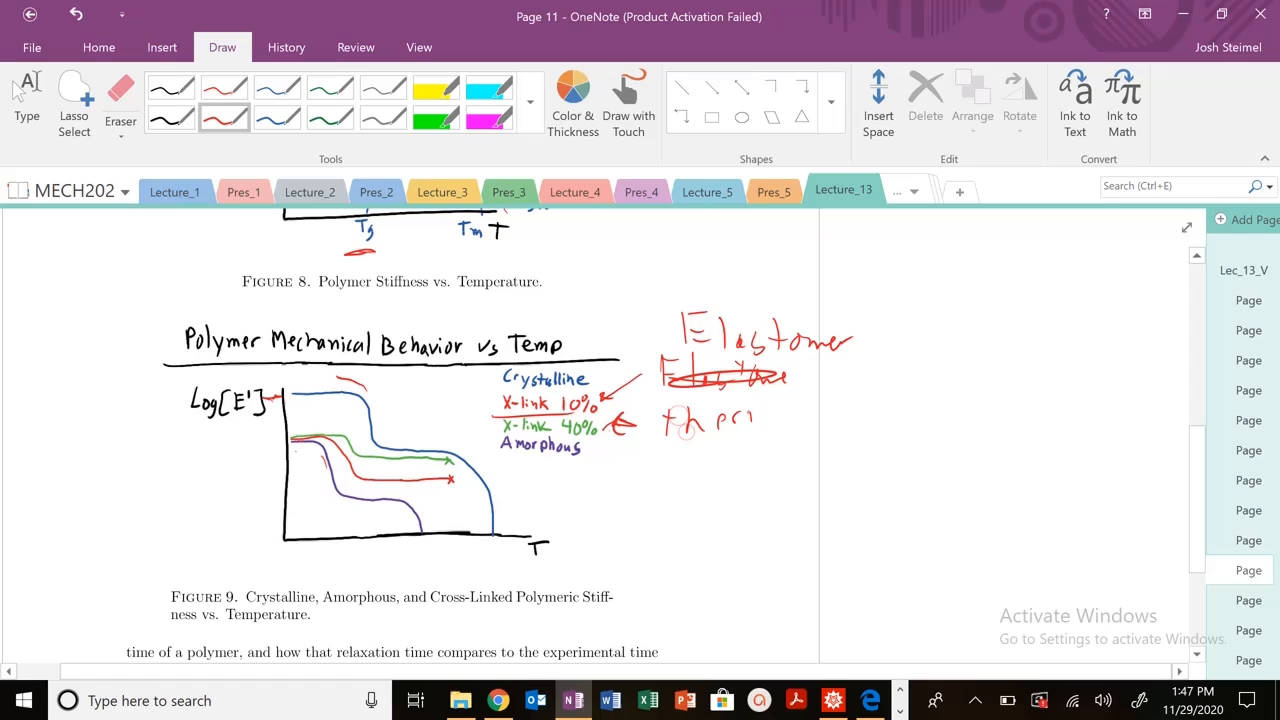
drag(670, 420, 844, 410)
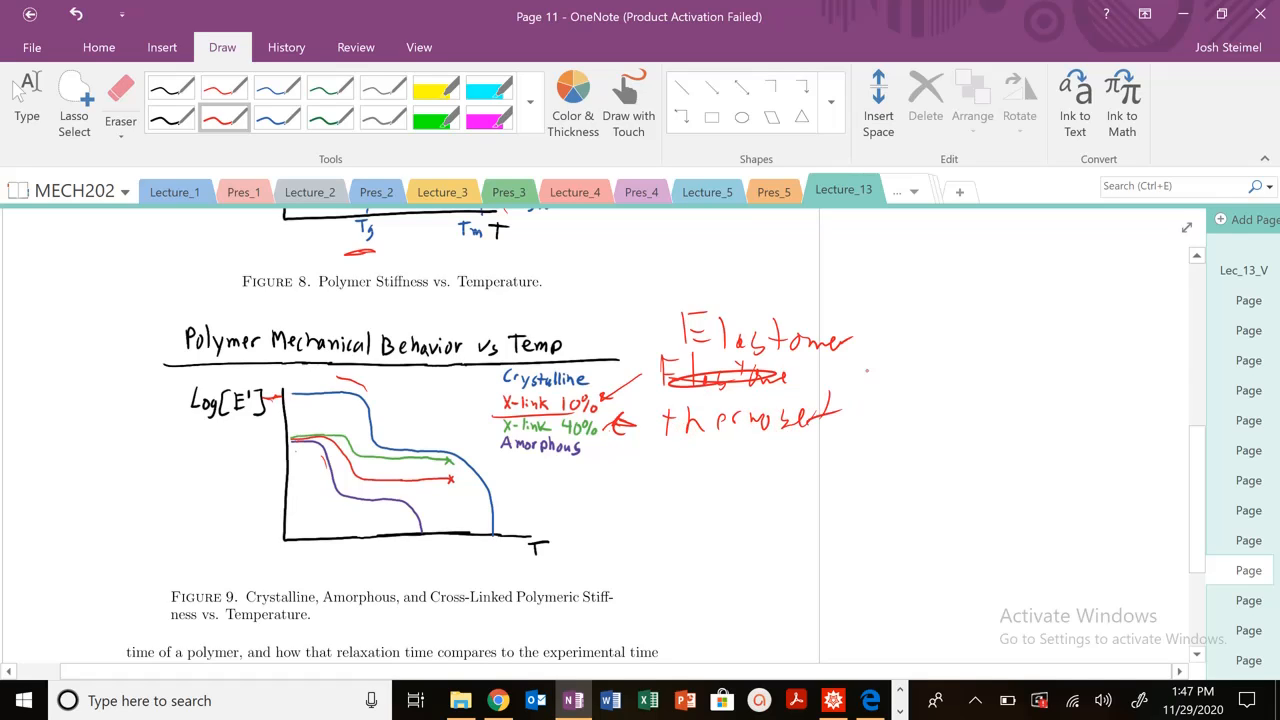
Bracket the labels as chemical, permanent and sketch red marks on the modulus curves.
drag(864, 350, 880, 410)
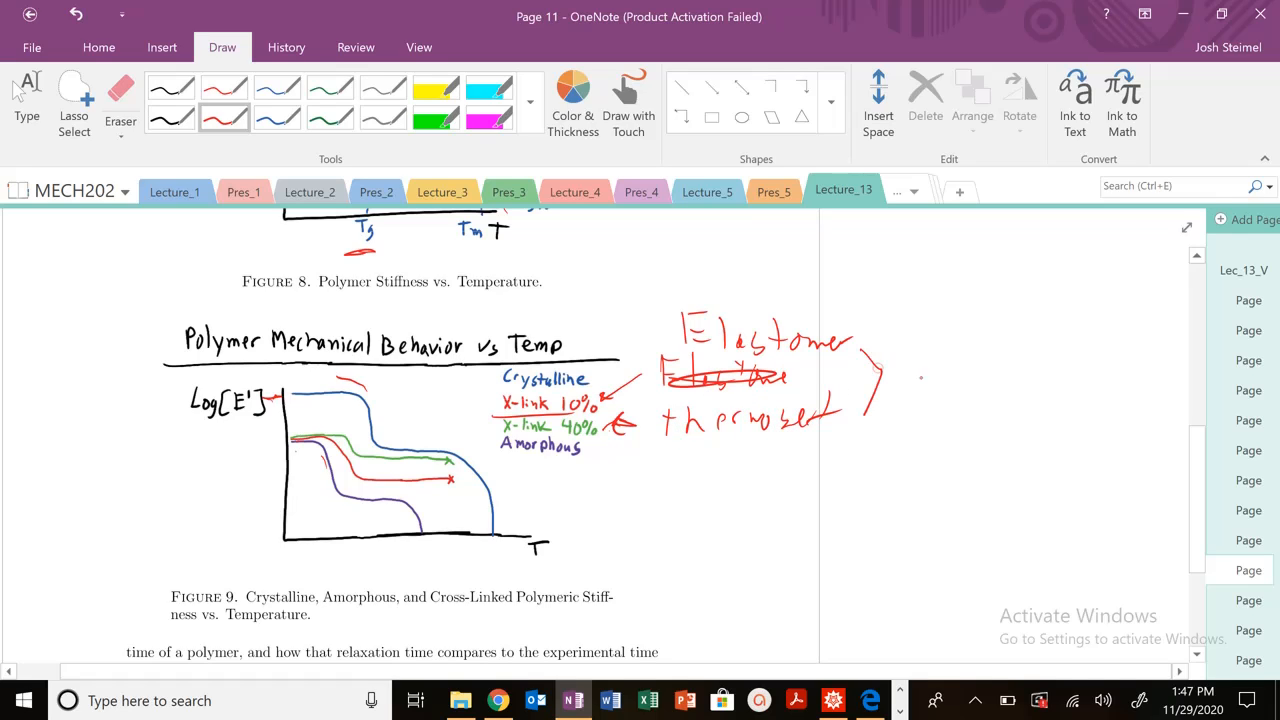
drag(904, 378, 1004, 378)
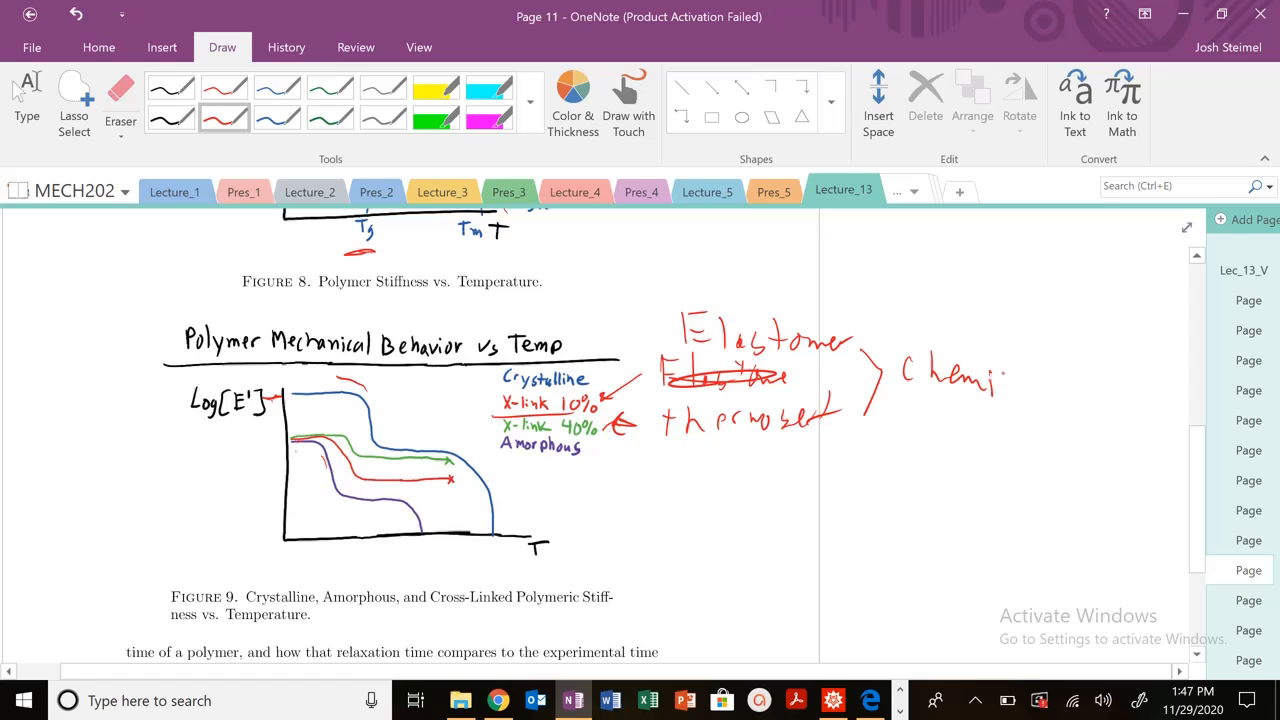
drag(990, 380, 950, 430)
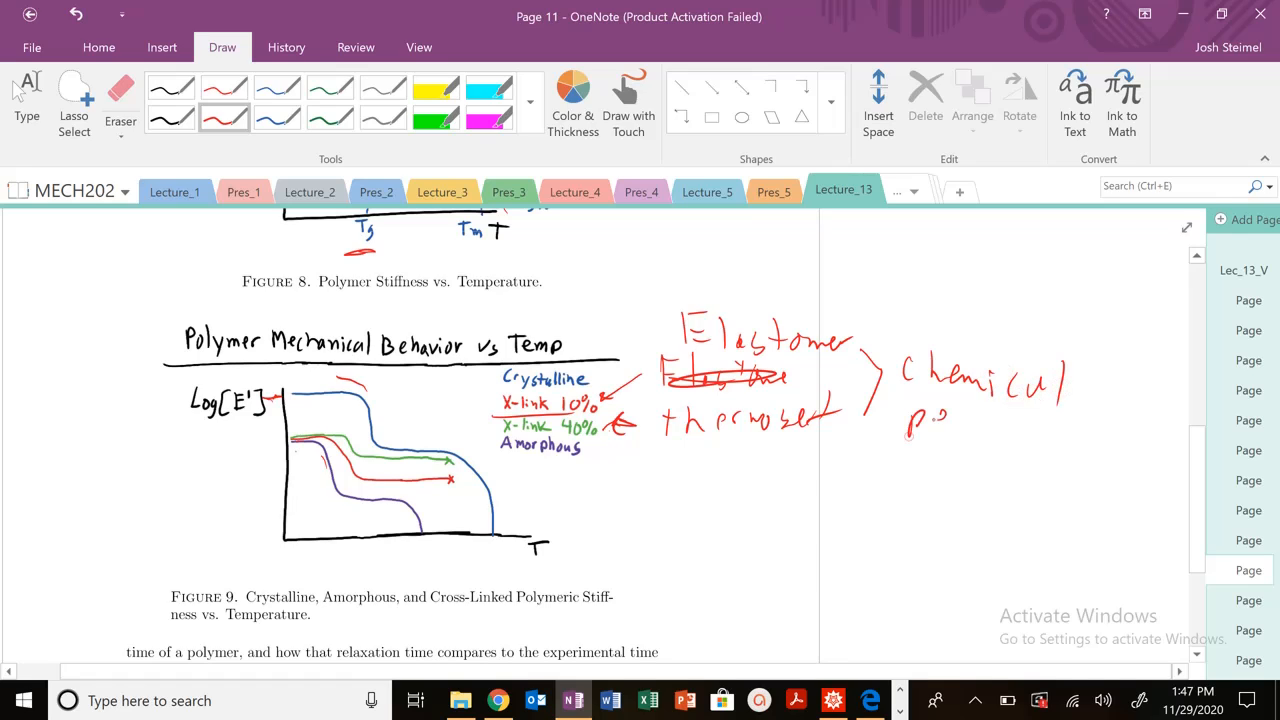
drag(910, 420, 1070, 414)
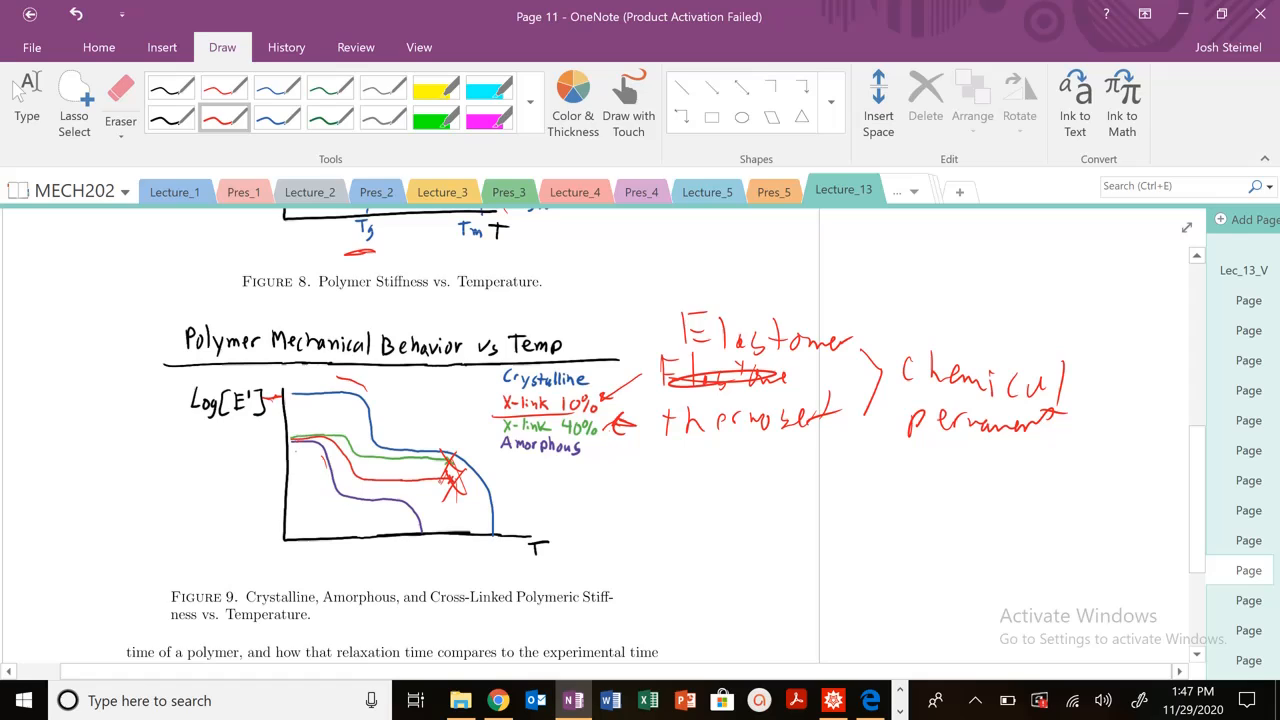
drag(410, 500, 424, 524)
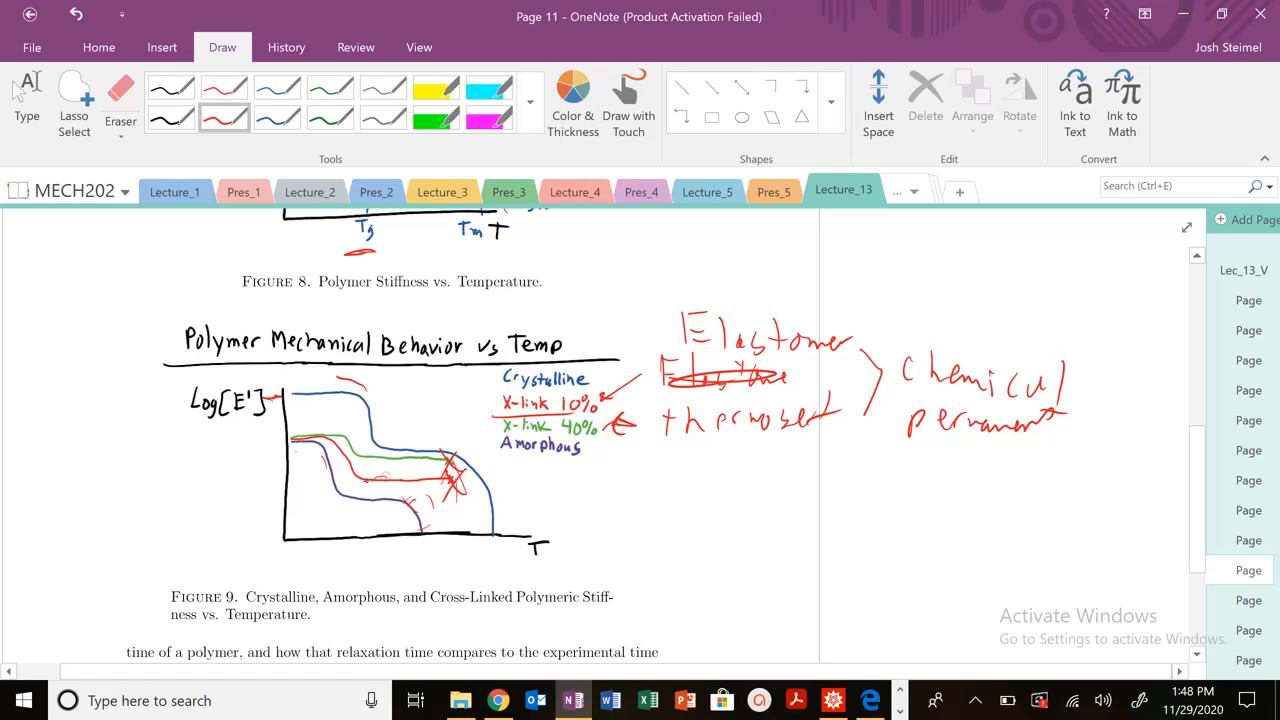
drag(364, 486, 450, 482)
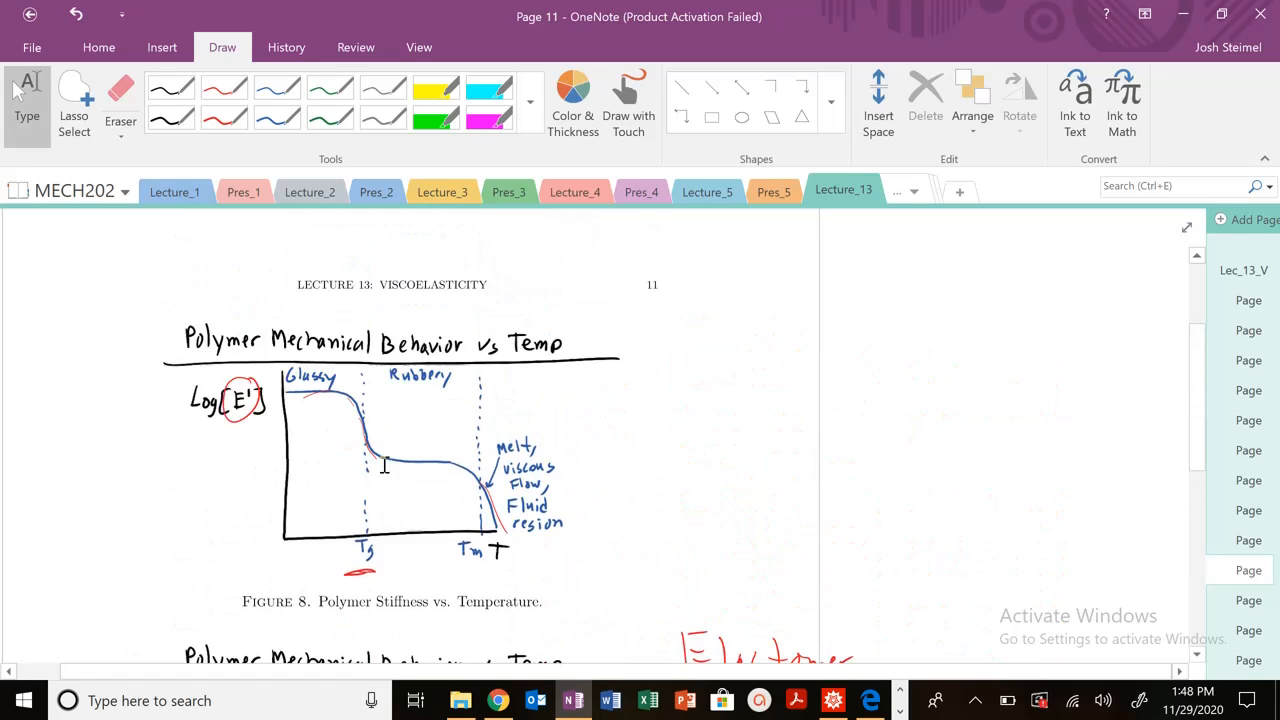
Underline the sentence that the modulus of a polymer is also time dependent.
scroll(down, 3)
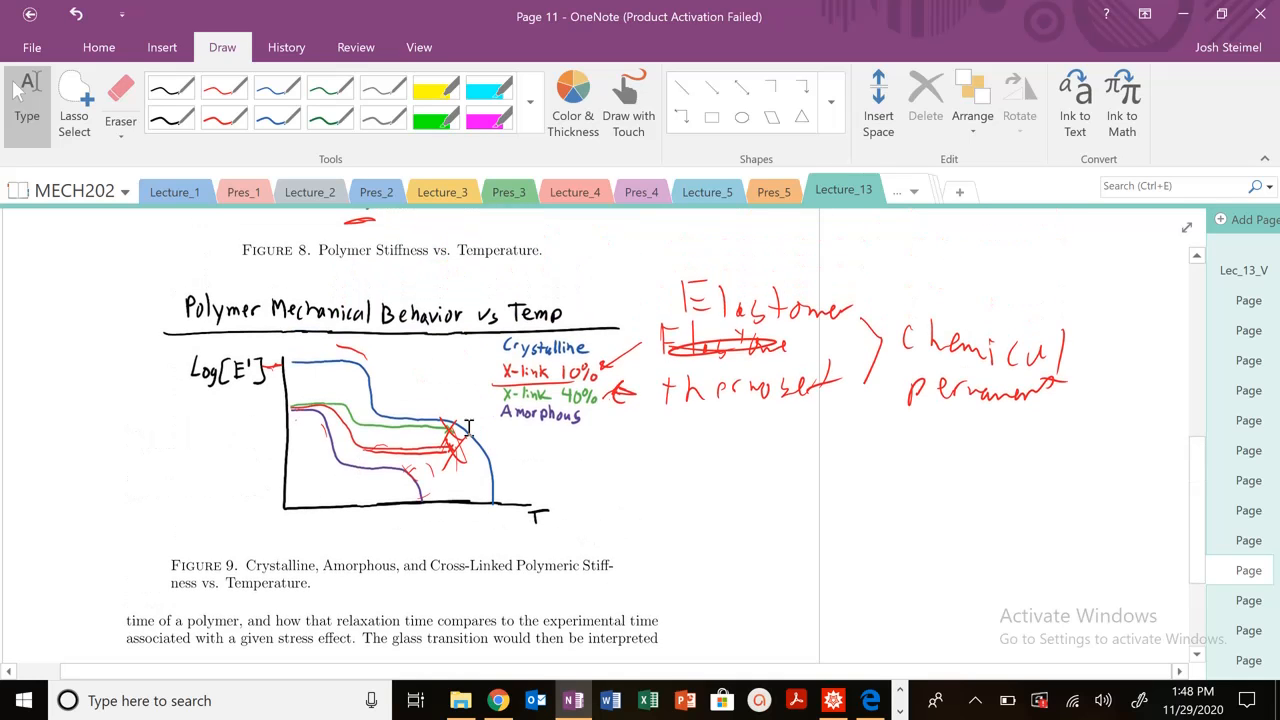
scroll(down, 3)
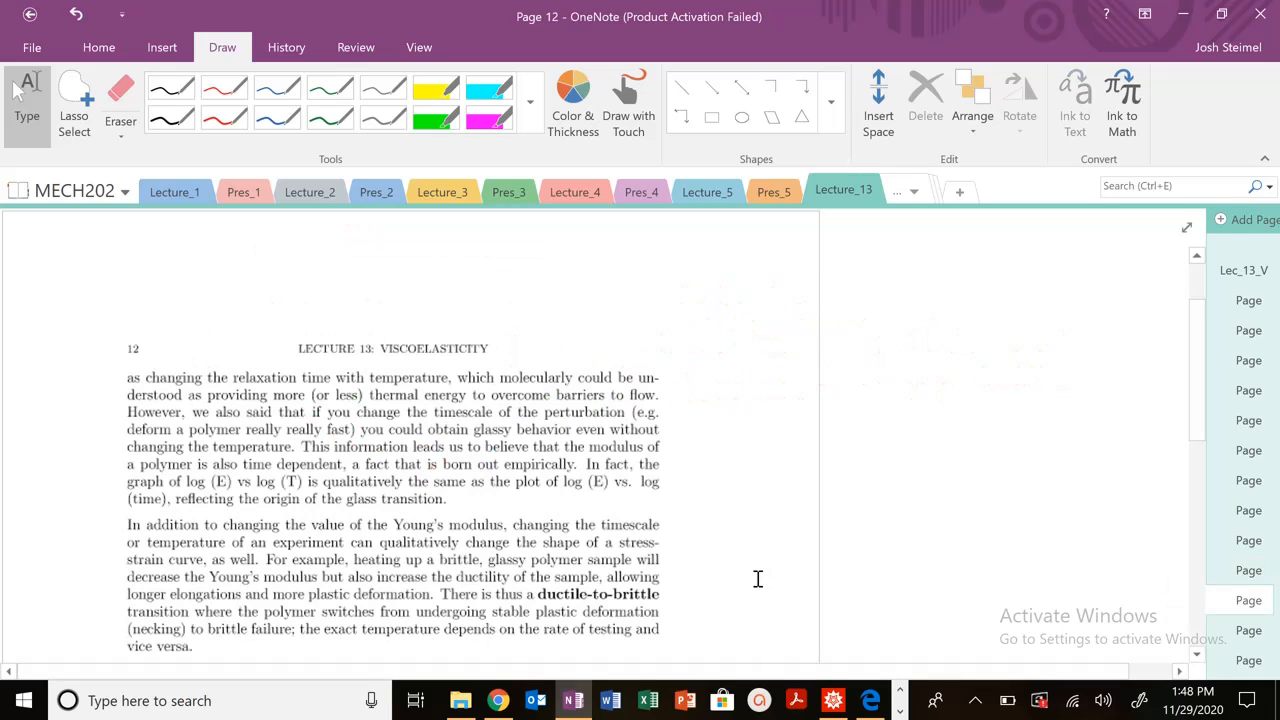
scroll(down, 3)
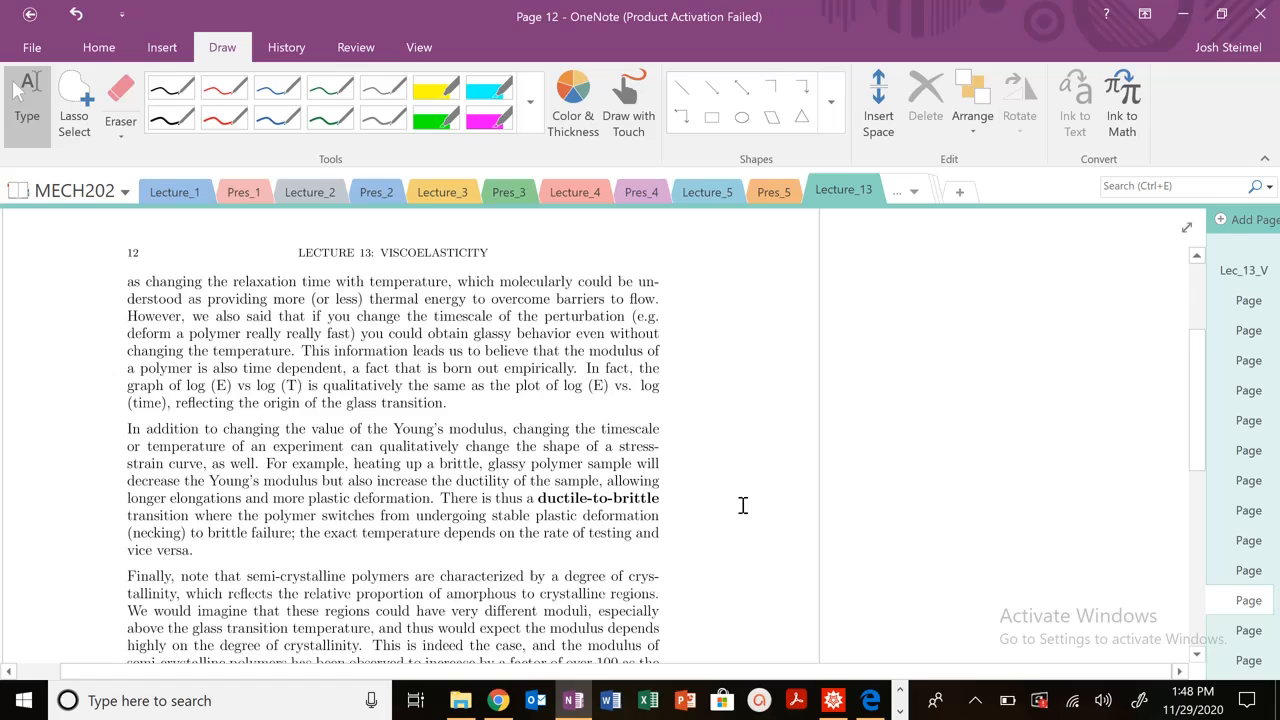
click(224, 116)
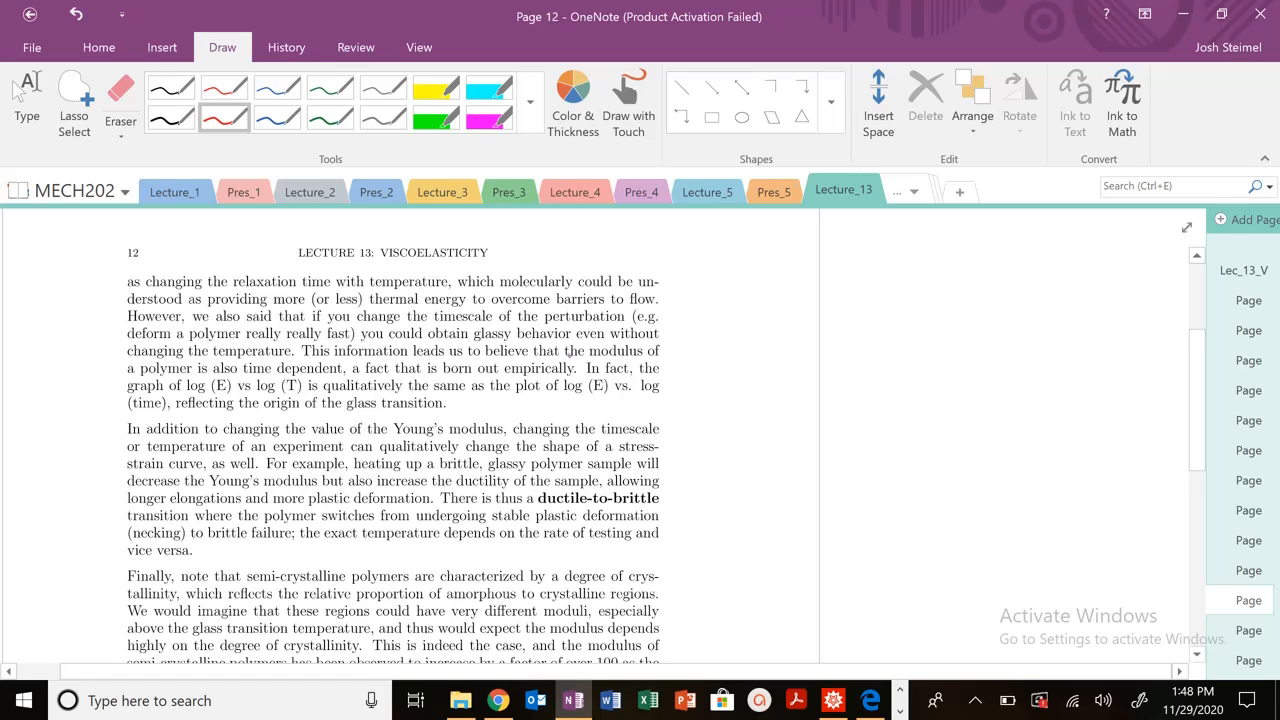
drag(110, 374, 650, 360)
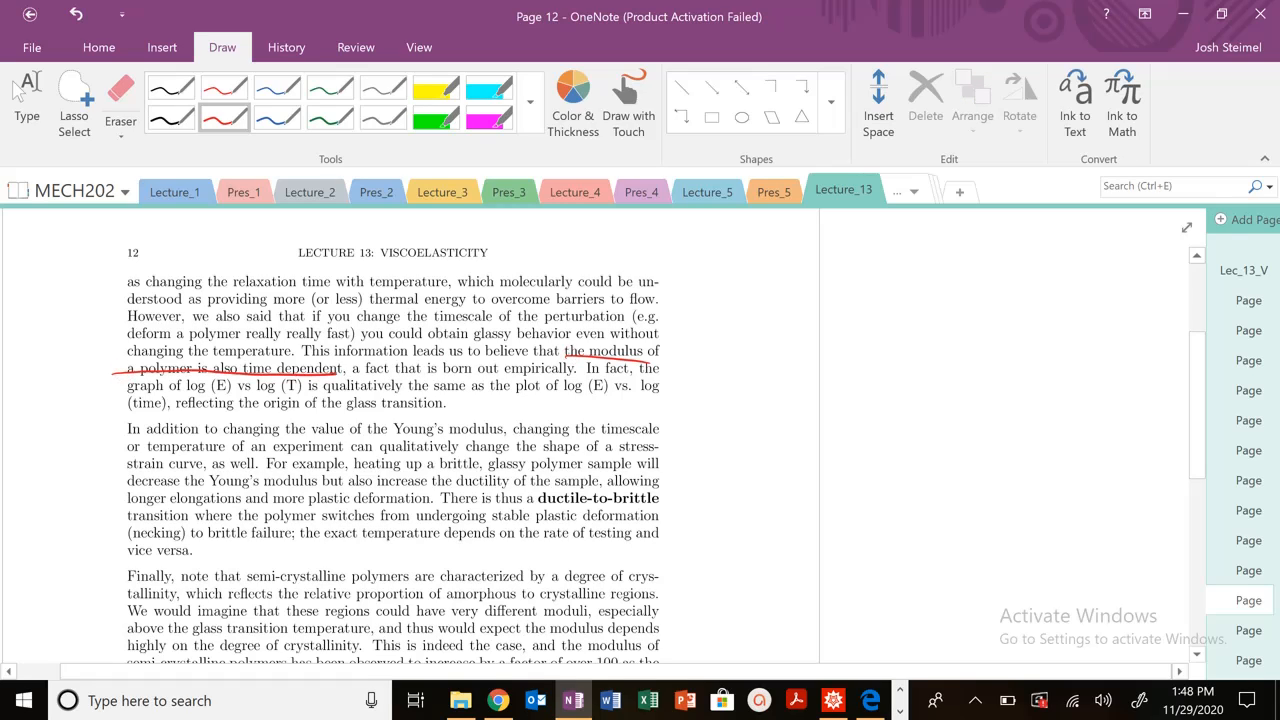
drag(470, 378, 560, 376)
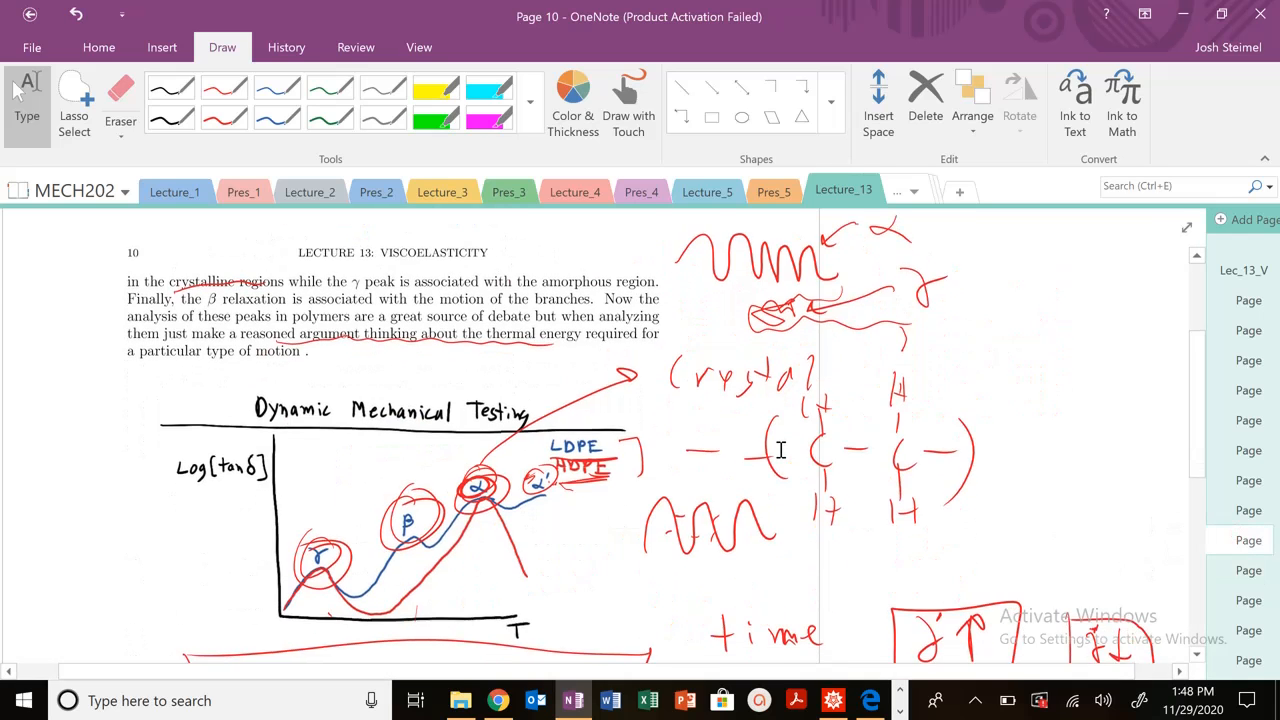
Underline crosslinked rubbers keeping non-zero modulus and irreversible flow, and circle glass transition.
scroll(down, 3)
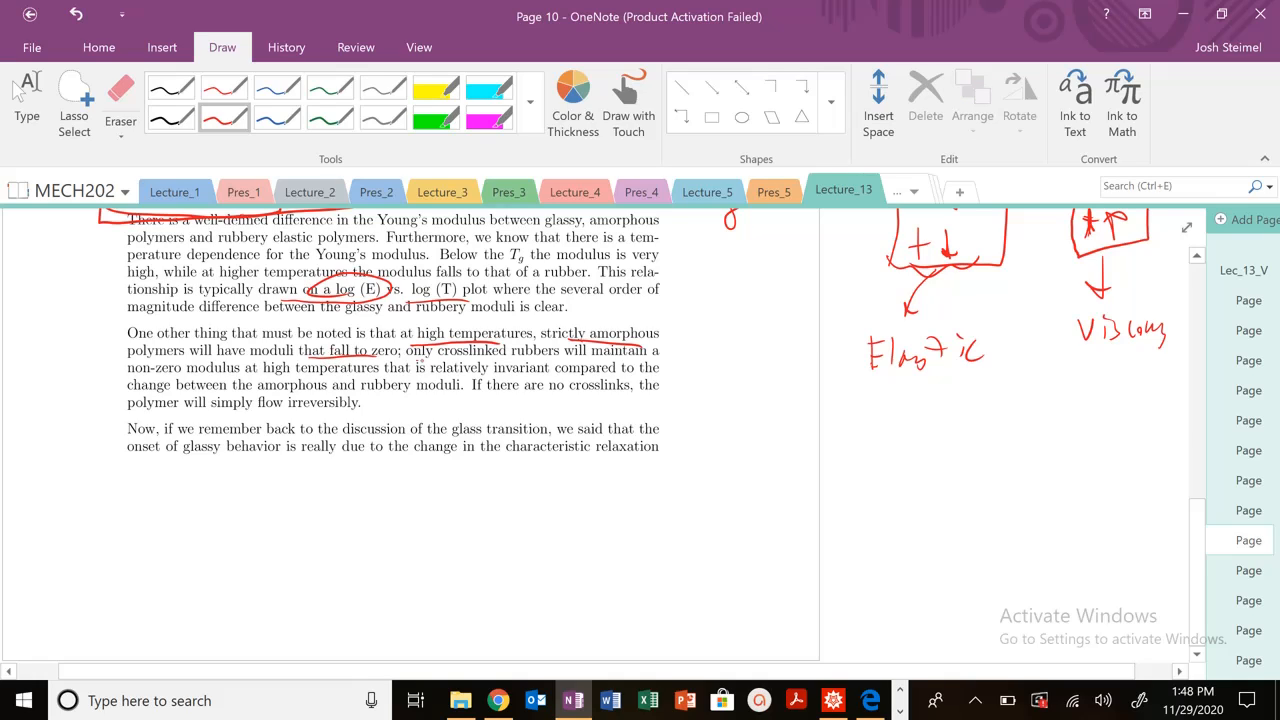
drag(418, 358, 578, 358)
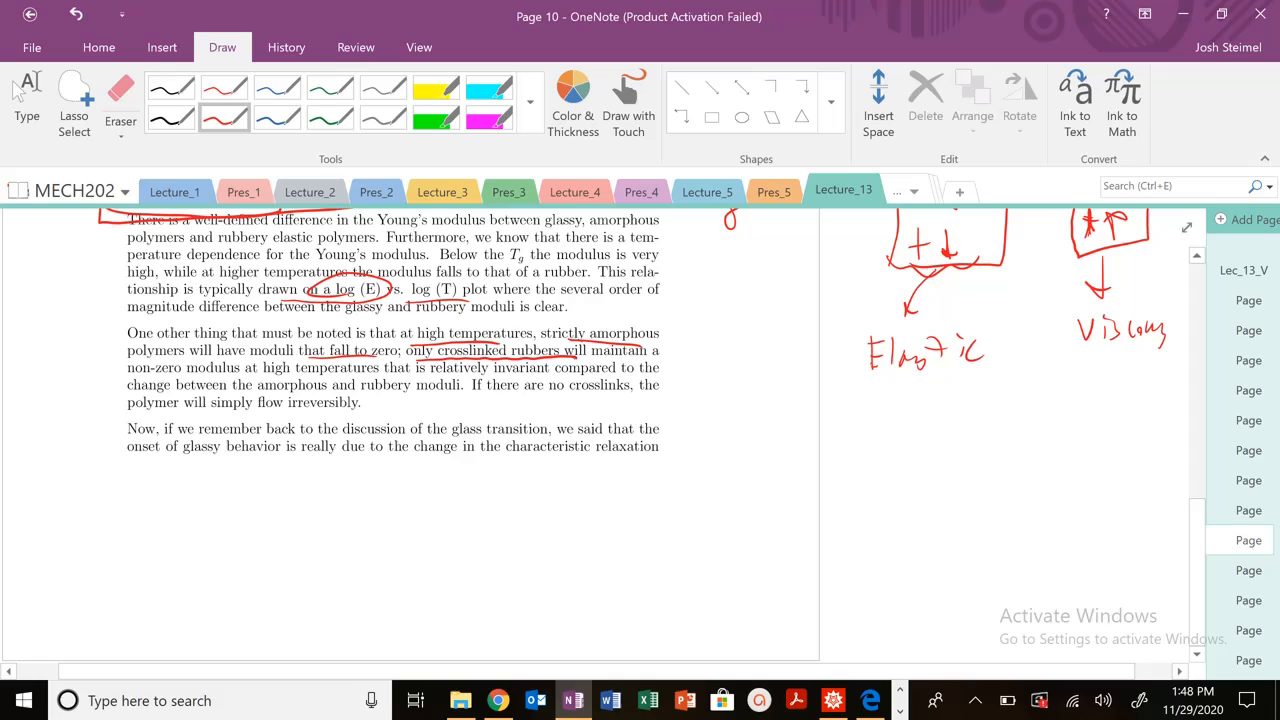
drag(326, 320, 490, 316)
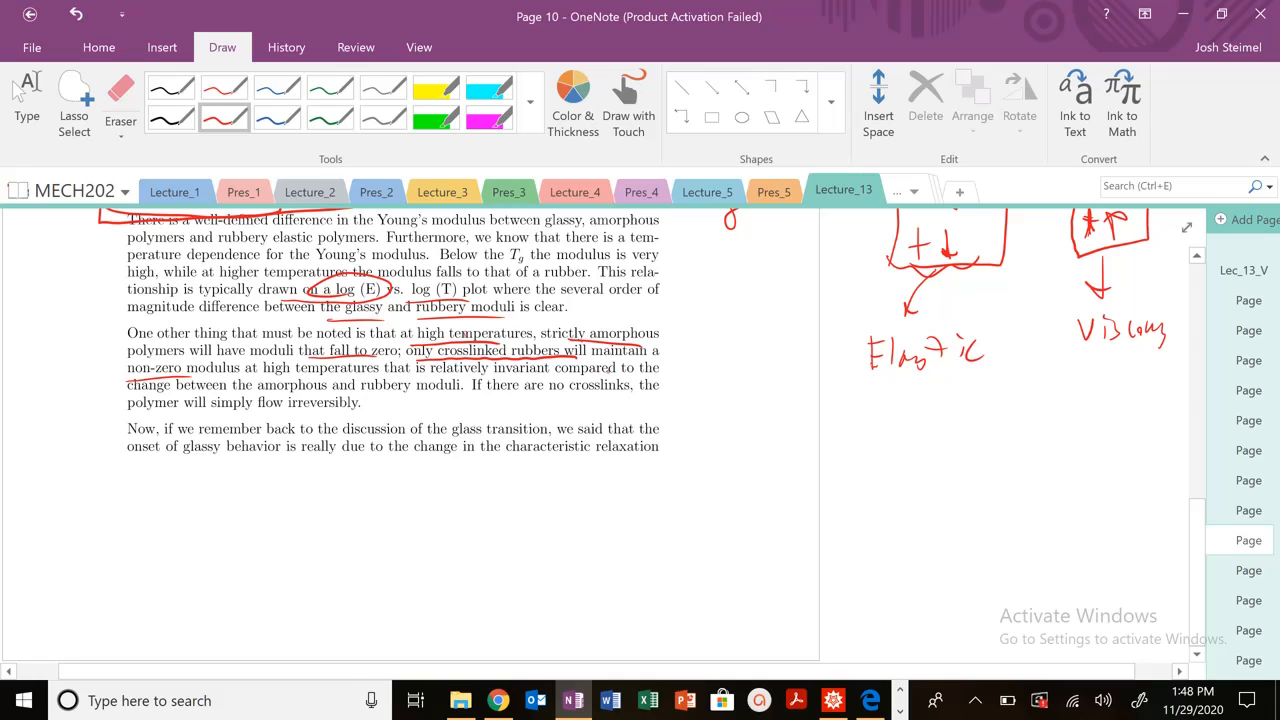
drag(116, 412, 320, 414)
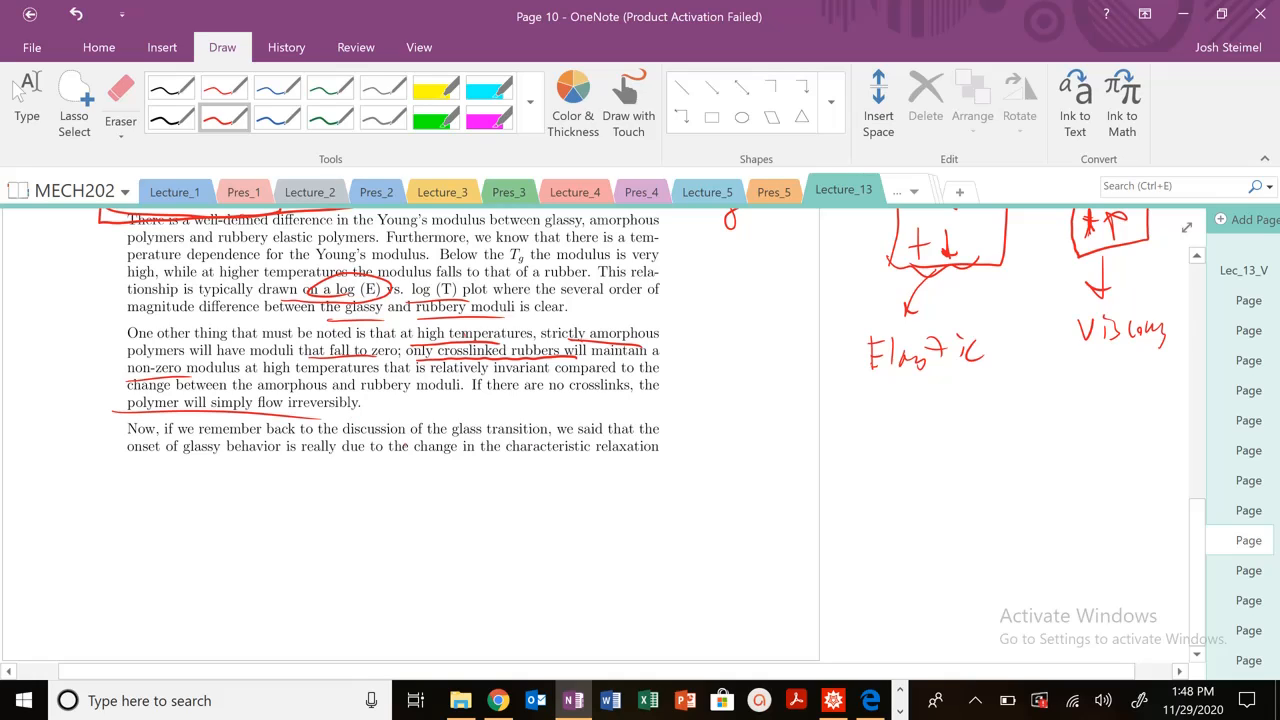
drag(456, 428, 544, 428)
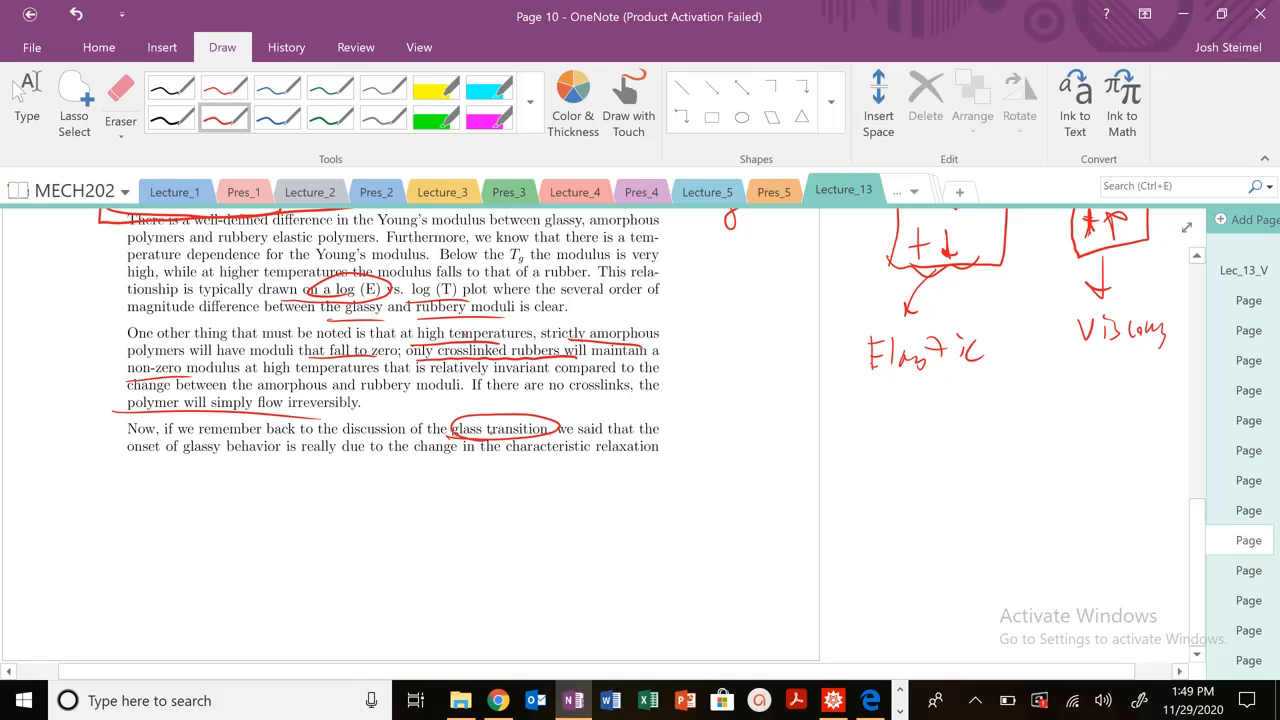
drag(164, 458, 244, 458)
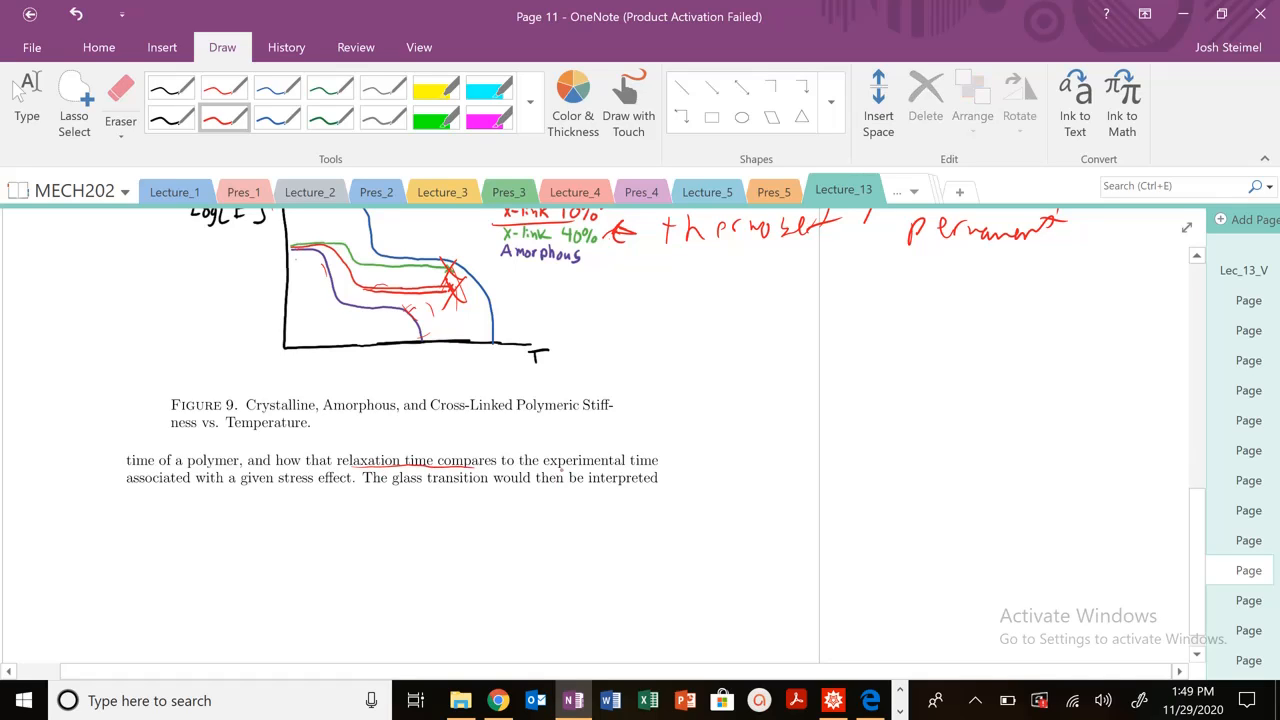
Write De = τ*/t beside the relaxation-time text and underline 'a given stress effect'.
drag(672, 396, 704, 440)
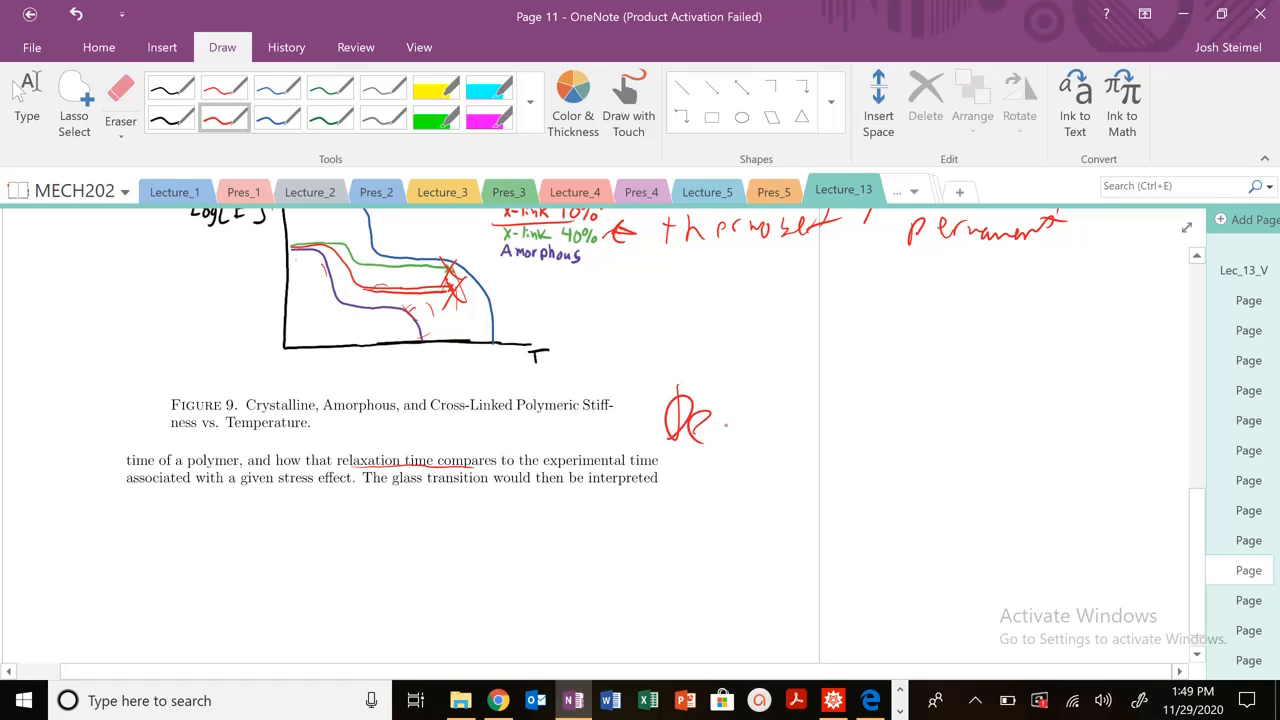
drag(740, 414, 830, 410)
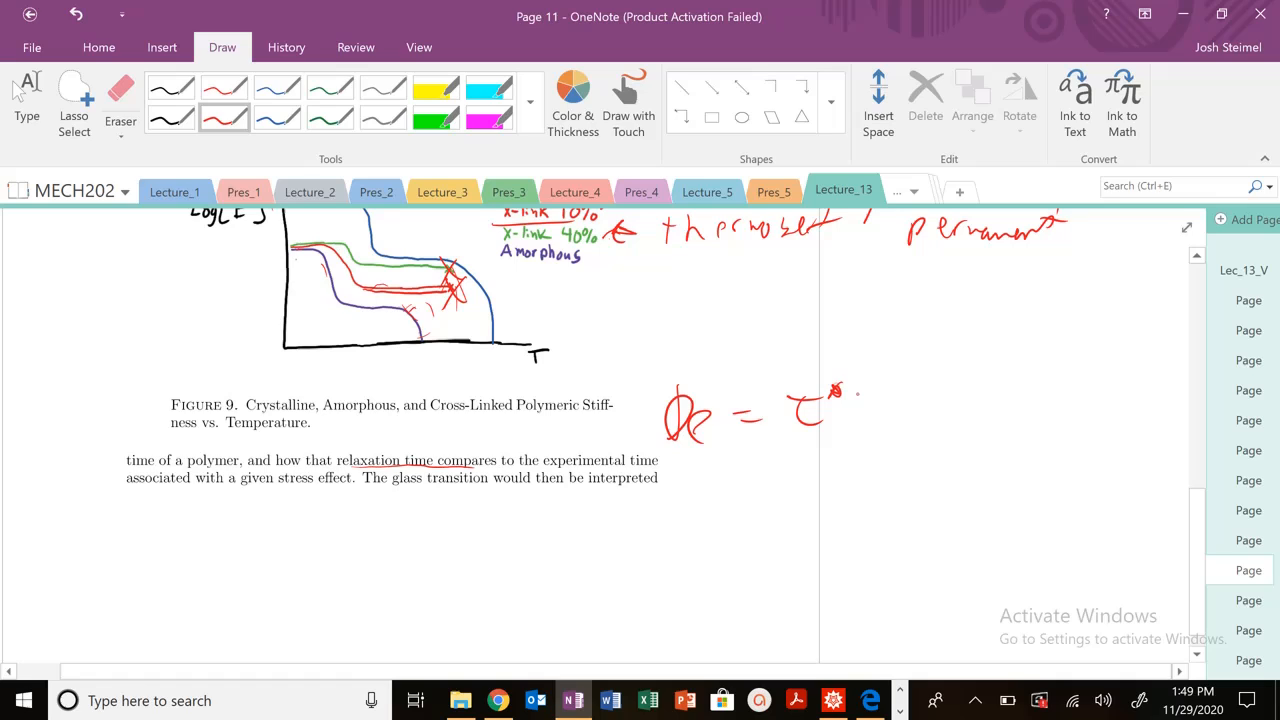
drag(790, 444, 830, 476)
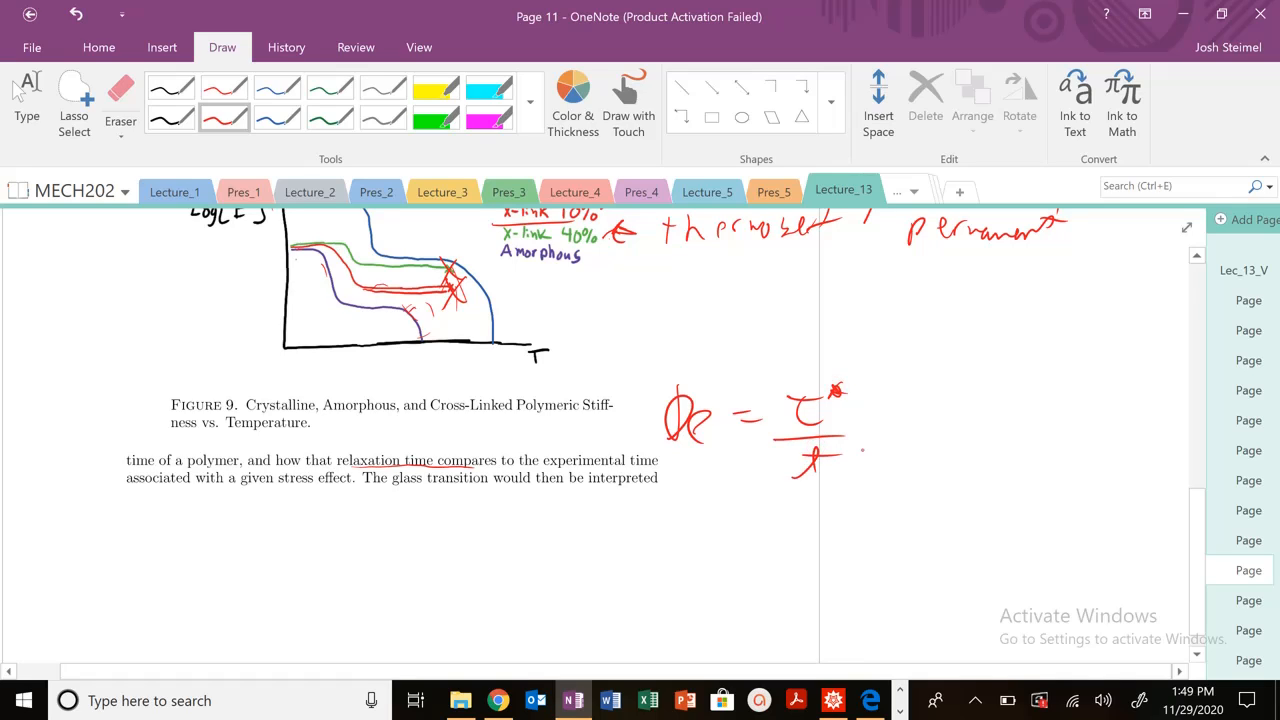
drag(224, 490, 328, 488)
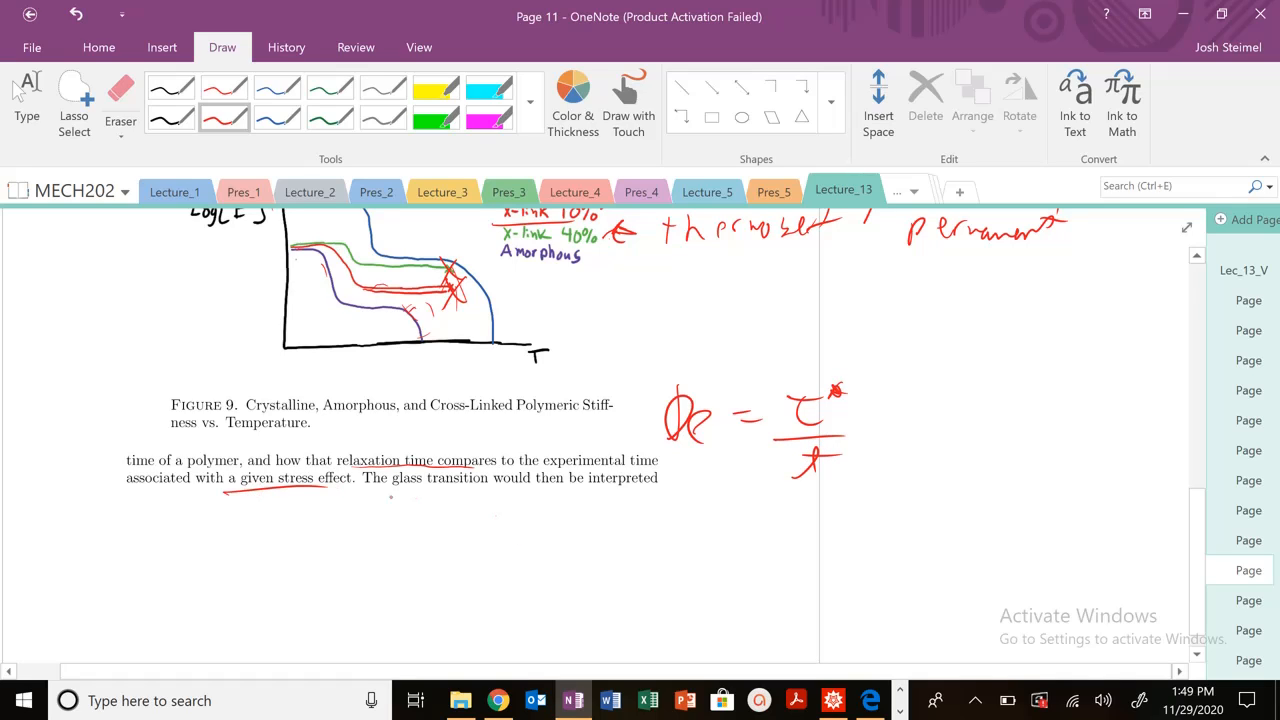
drag(384, 496, 544, 496)
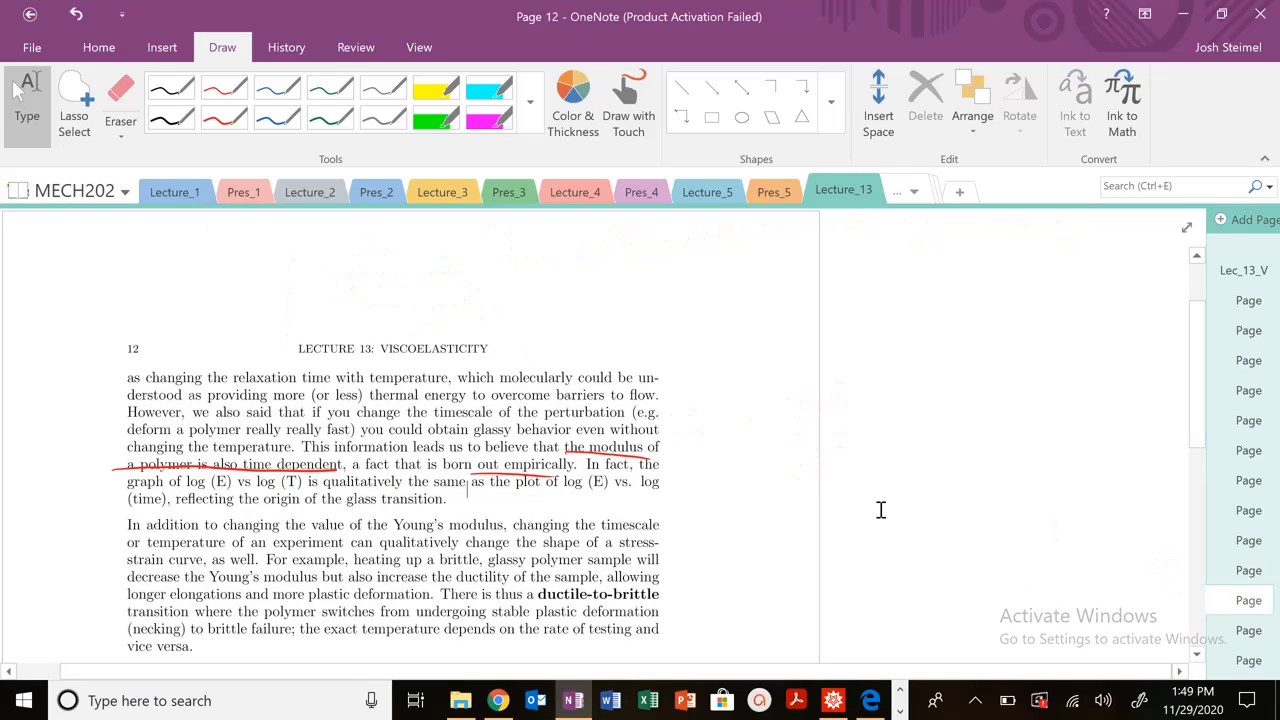
Underline relaxation time and 'providing more (or less)', and write the t, T and strain-rate symbols.
drag(228, 386, 334, 386)
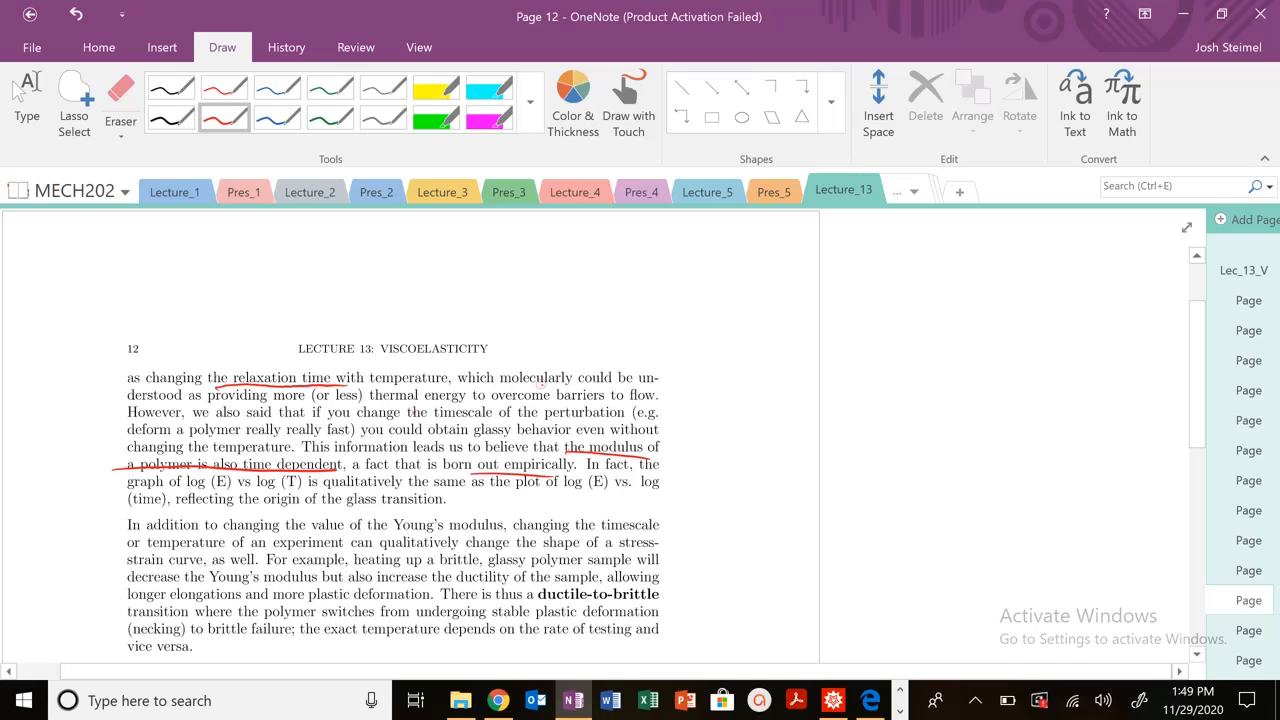
drag(204, 412, 336, 404)
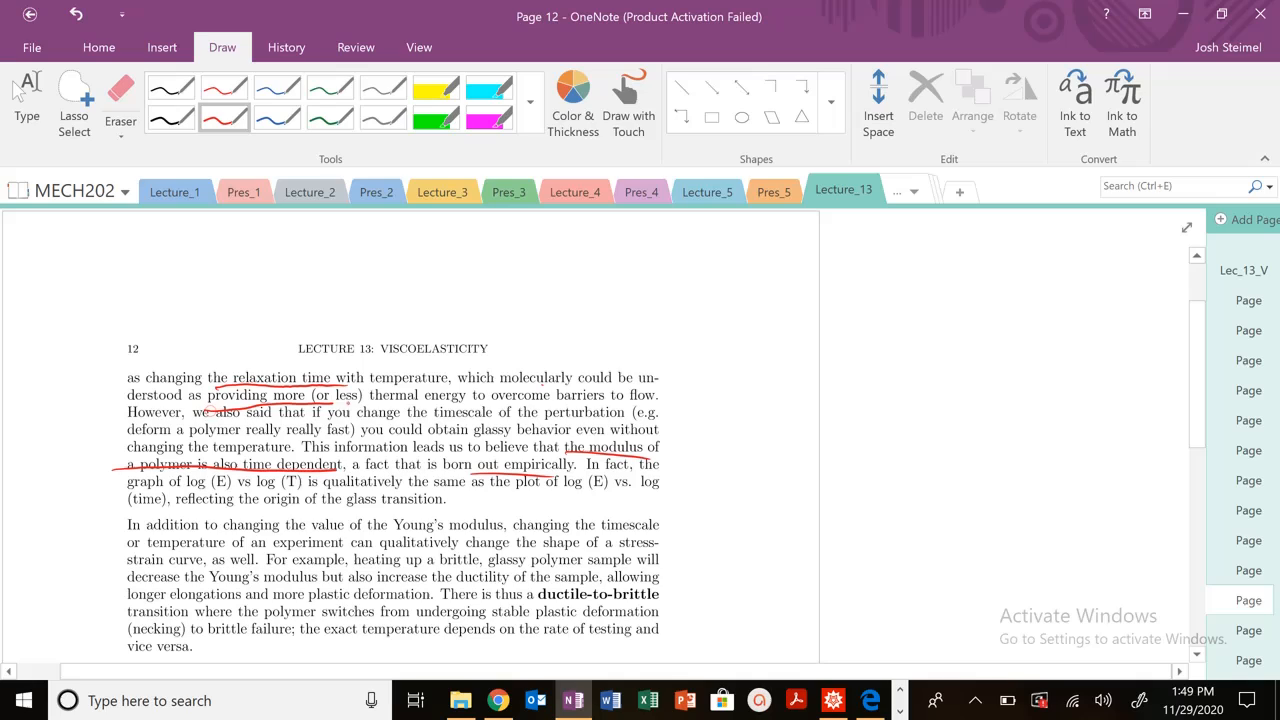
drag(332, 402, 628, 398)
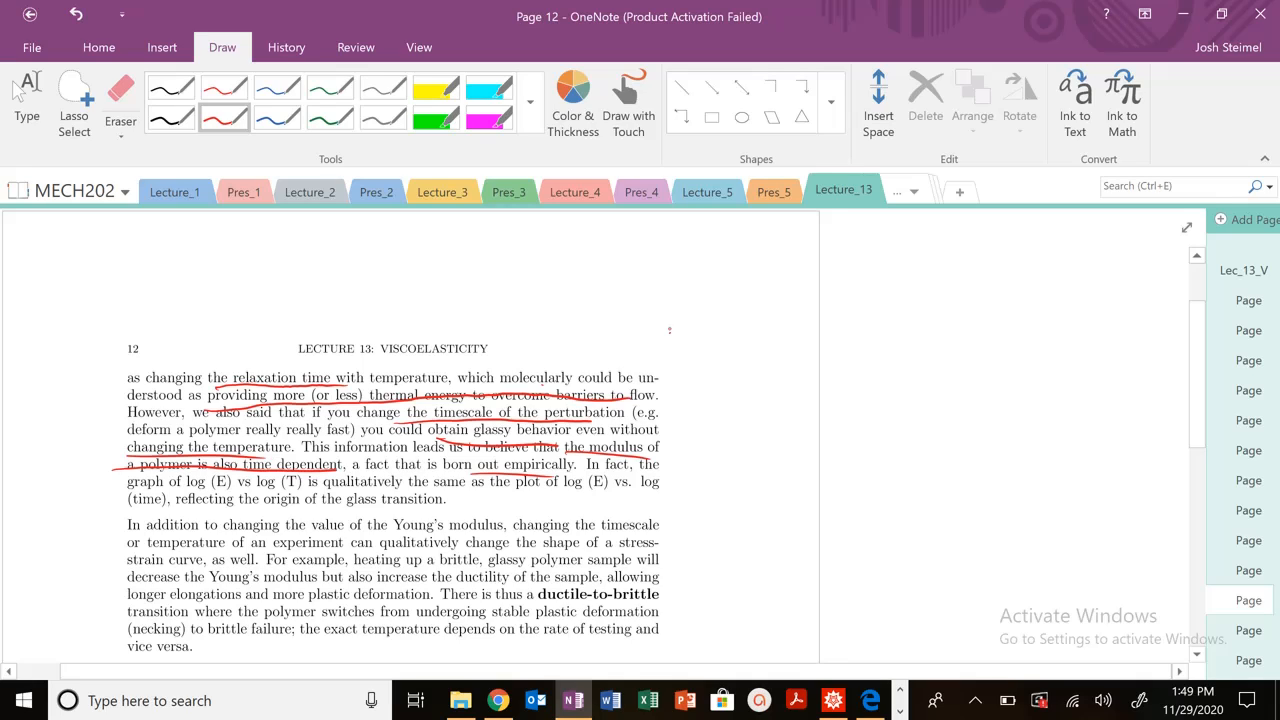
drag(680, 300, 836, 340)
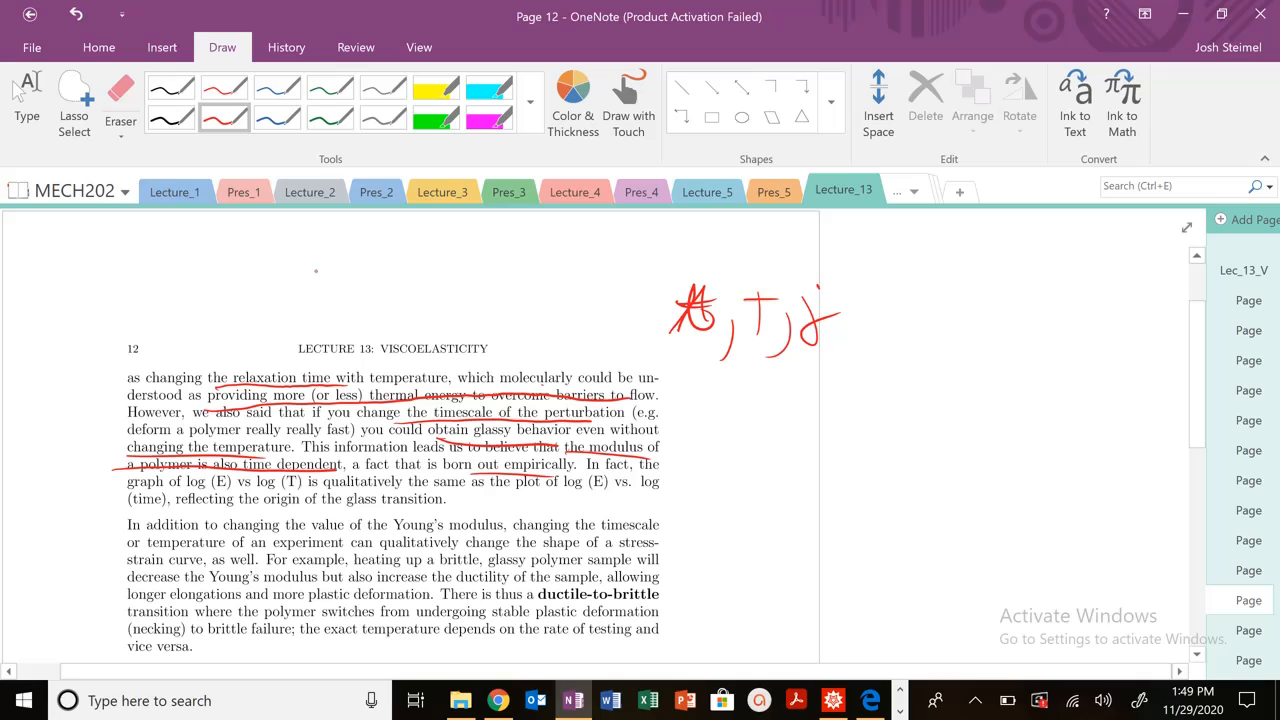
Write the De ratio with boxed numerator, underline De and T, and ring the log(E) sentence.
drag(300, 270, 400, 290)
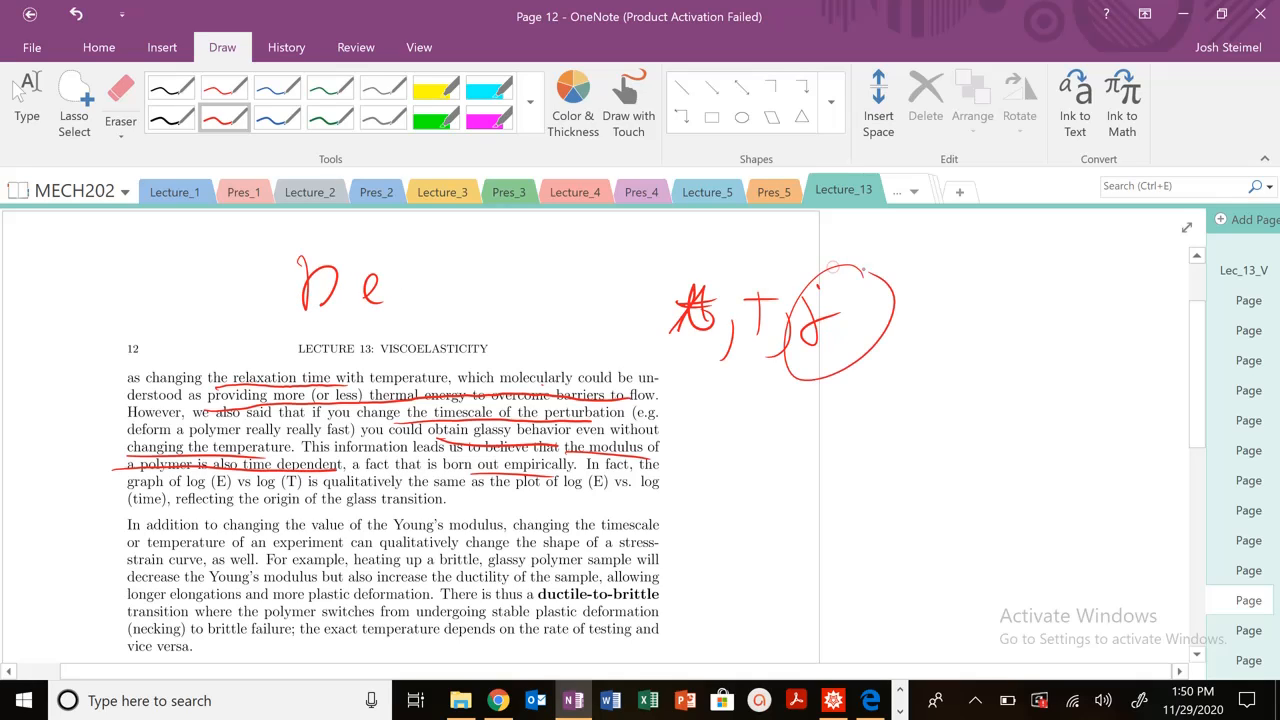
drag(388, 276, 416, 272)
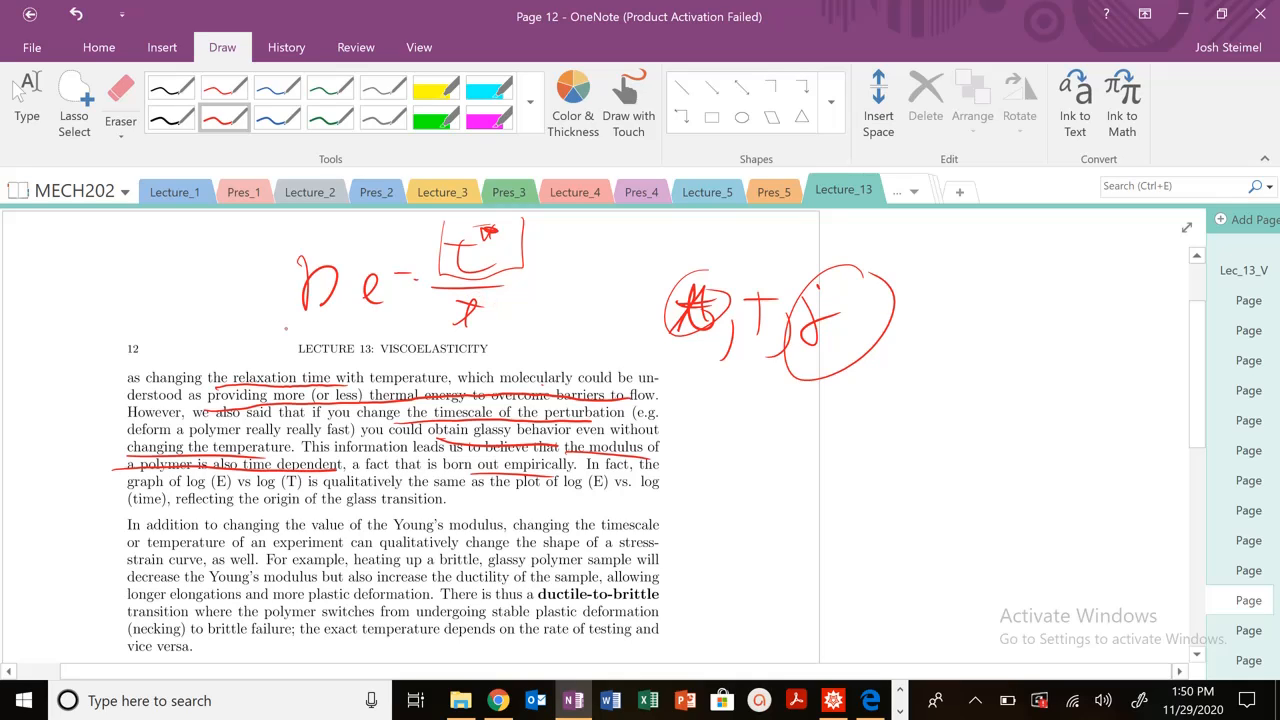
drag(290, 328, 390, 320)
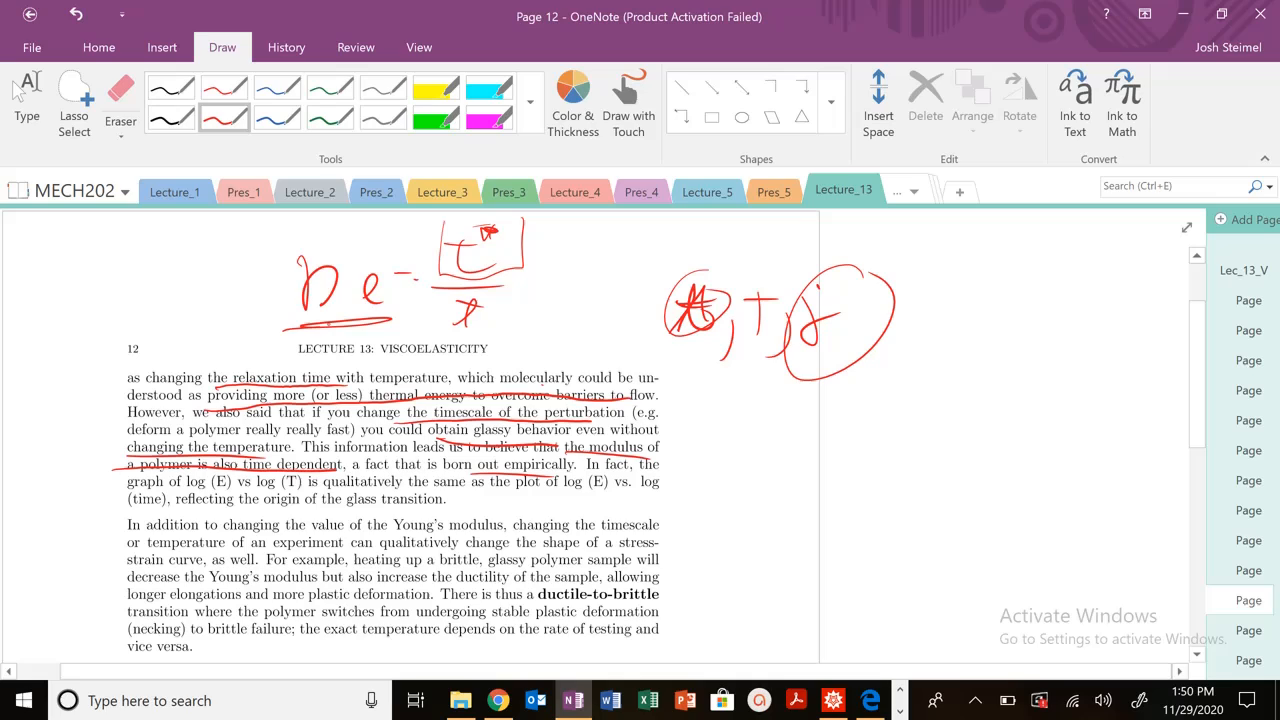
drag(650, 344, 836, 376)
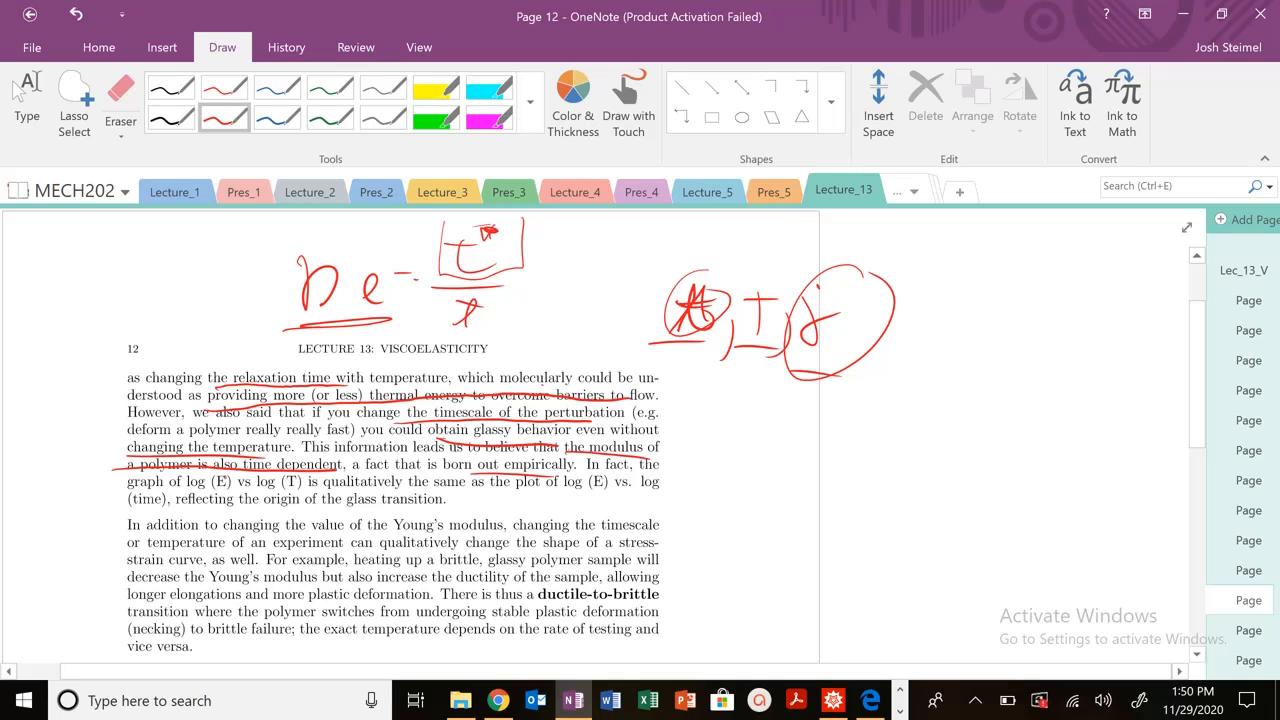
drag(780, 270, 760, 370)
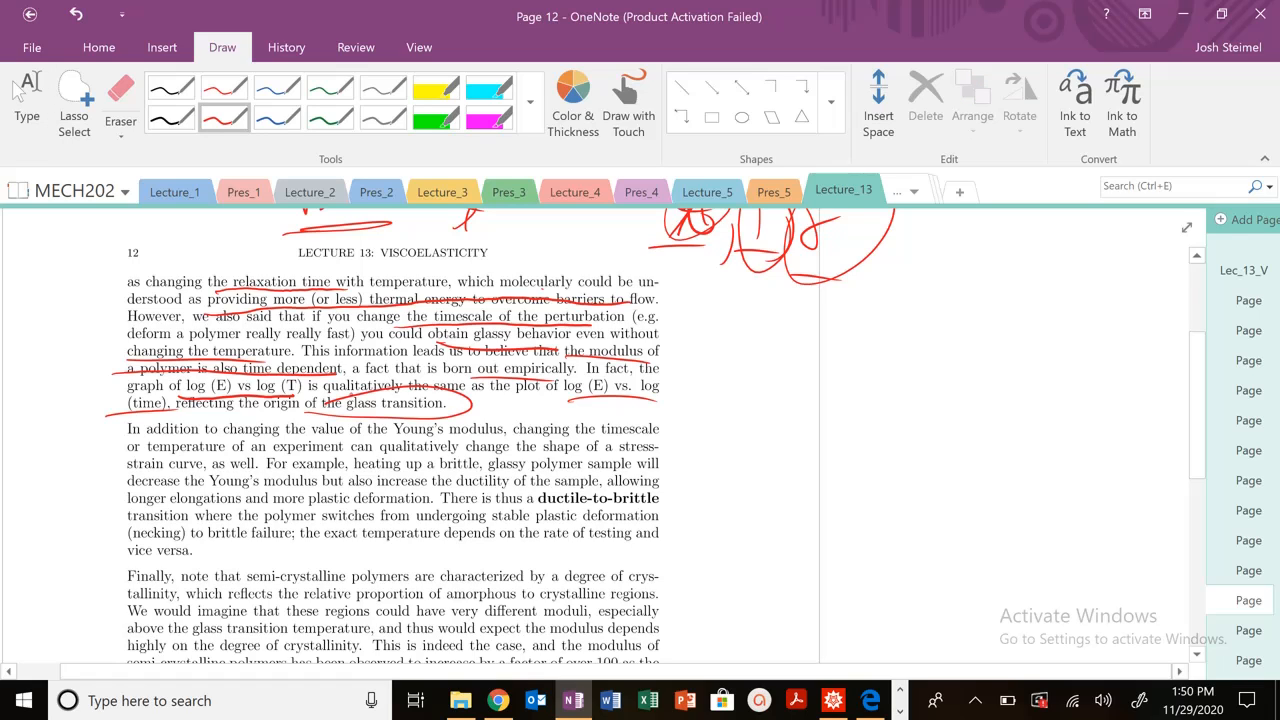
Circle the bold term ductile-to-brittle in red.
scroll(down, 3)
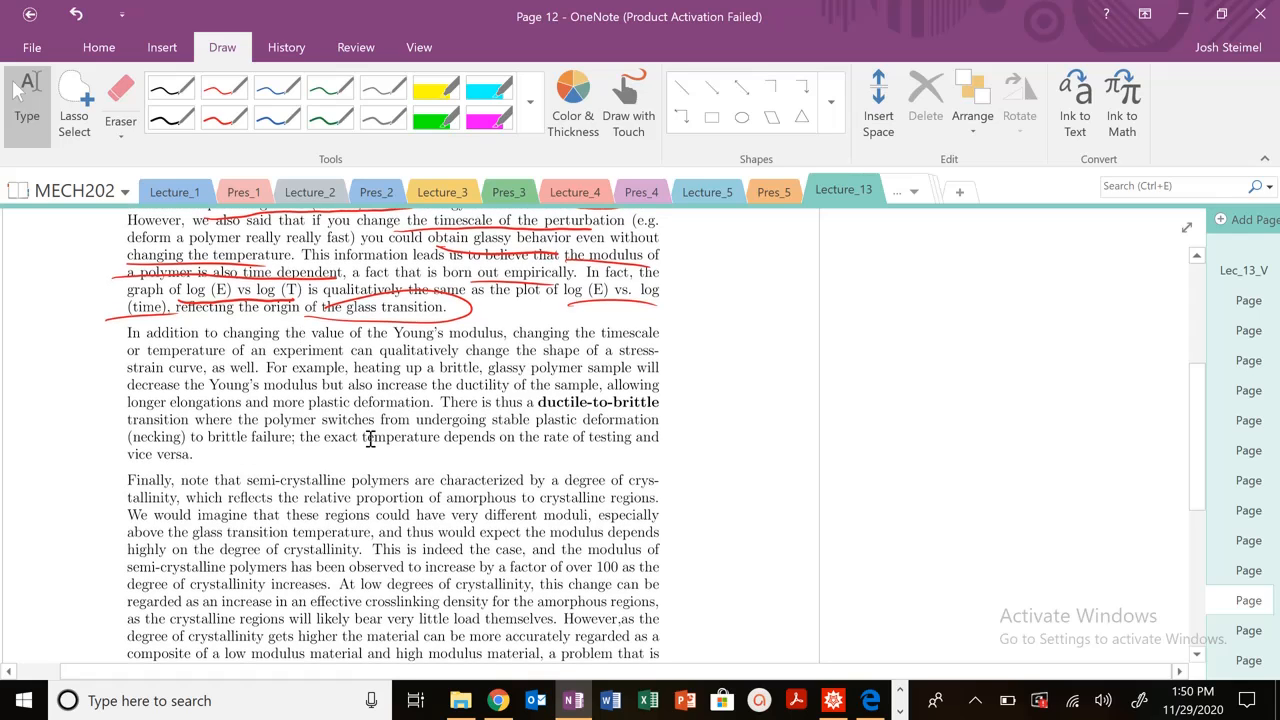
drag(550, 402, 660, 402)
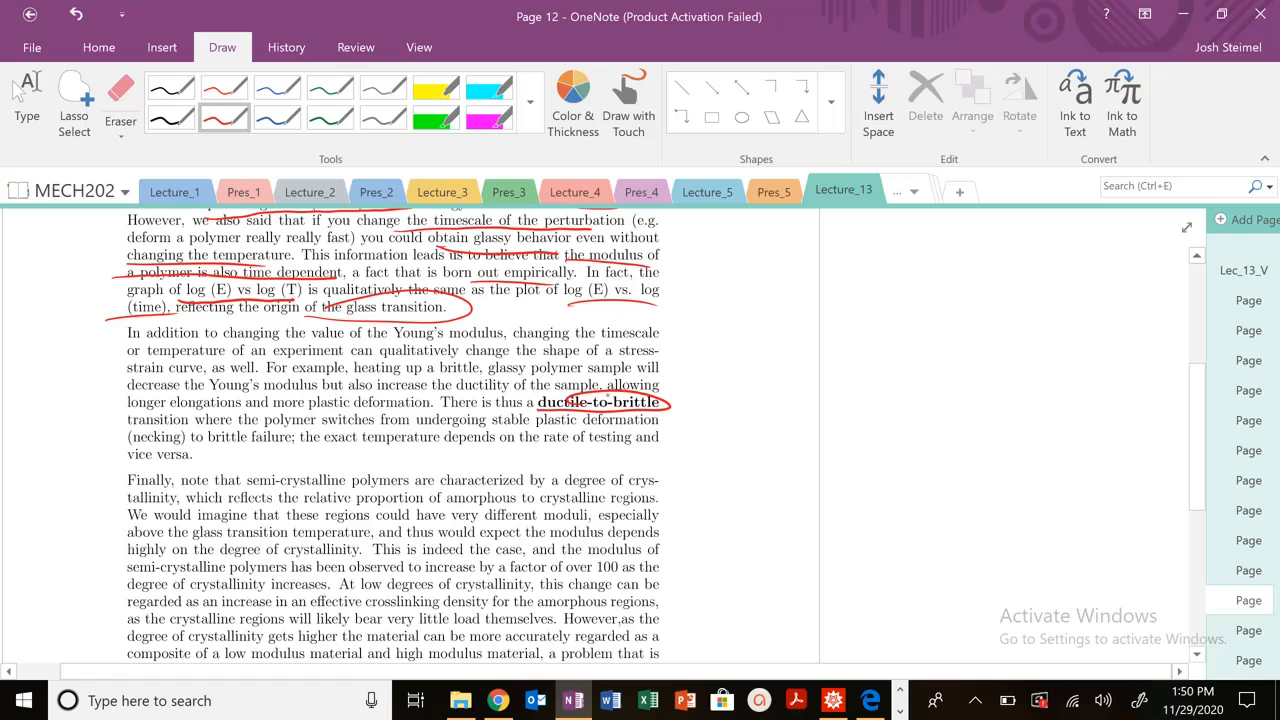
scroll(down, 3)
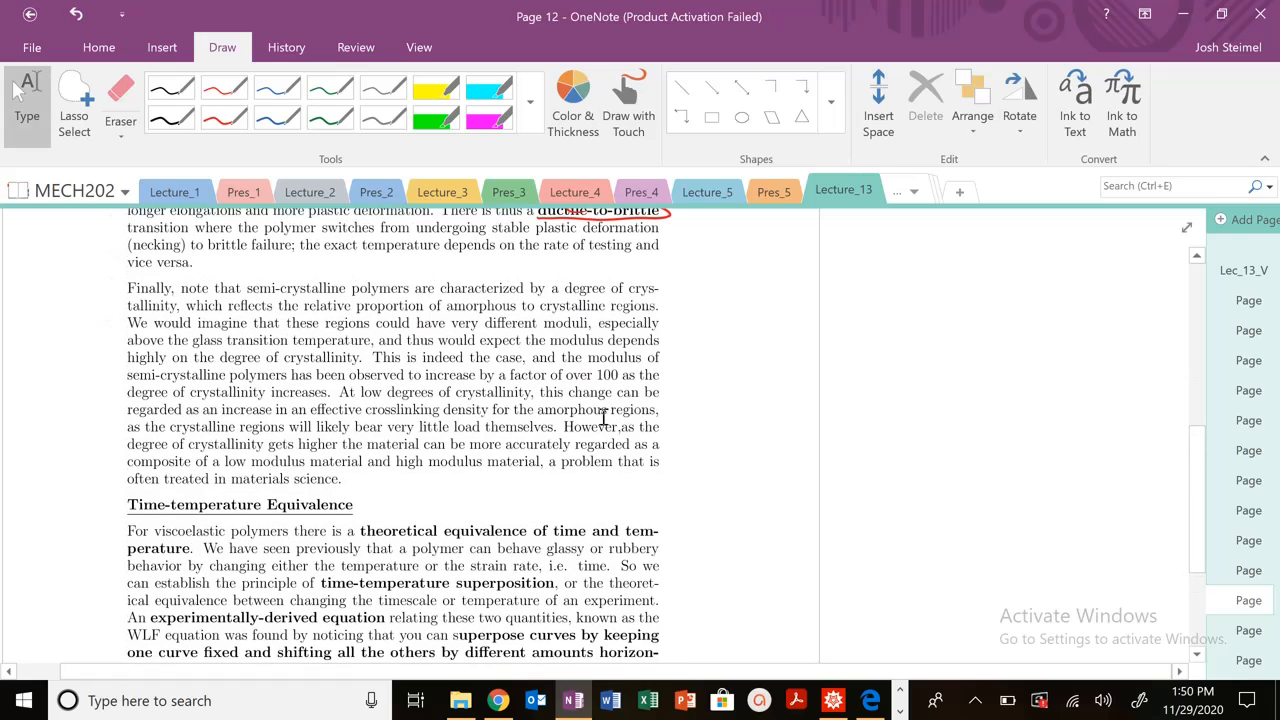
Sketch Log(E) vs log(t) axes with modulus curves for varying crystallinity, labelled LDPE.
click(224, 116)
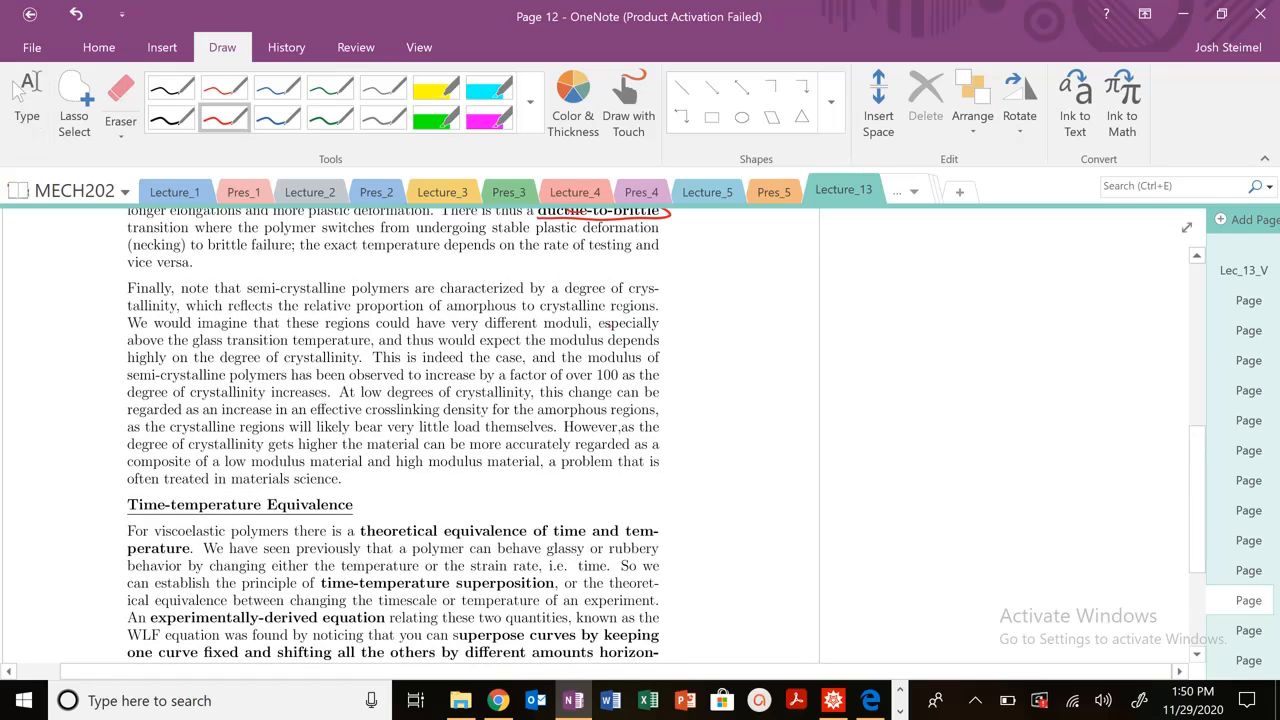
drag(712, 260, 710, 300)
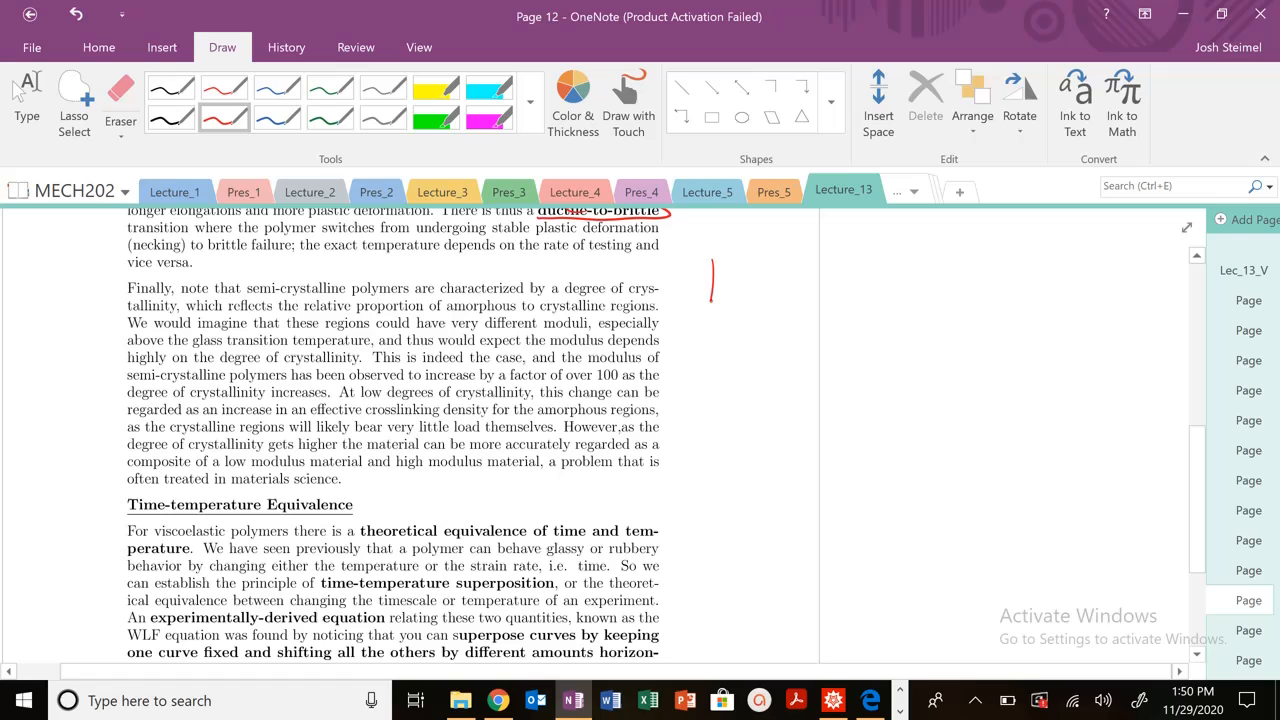
drag(710, 296, 820, 296)
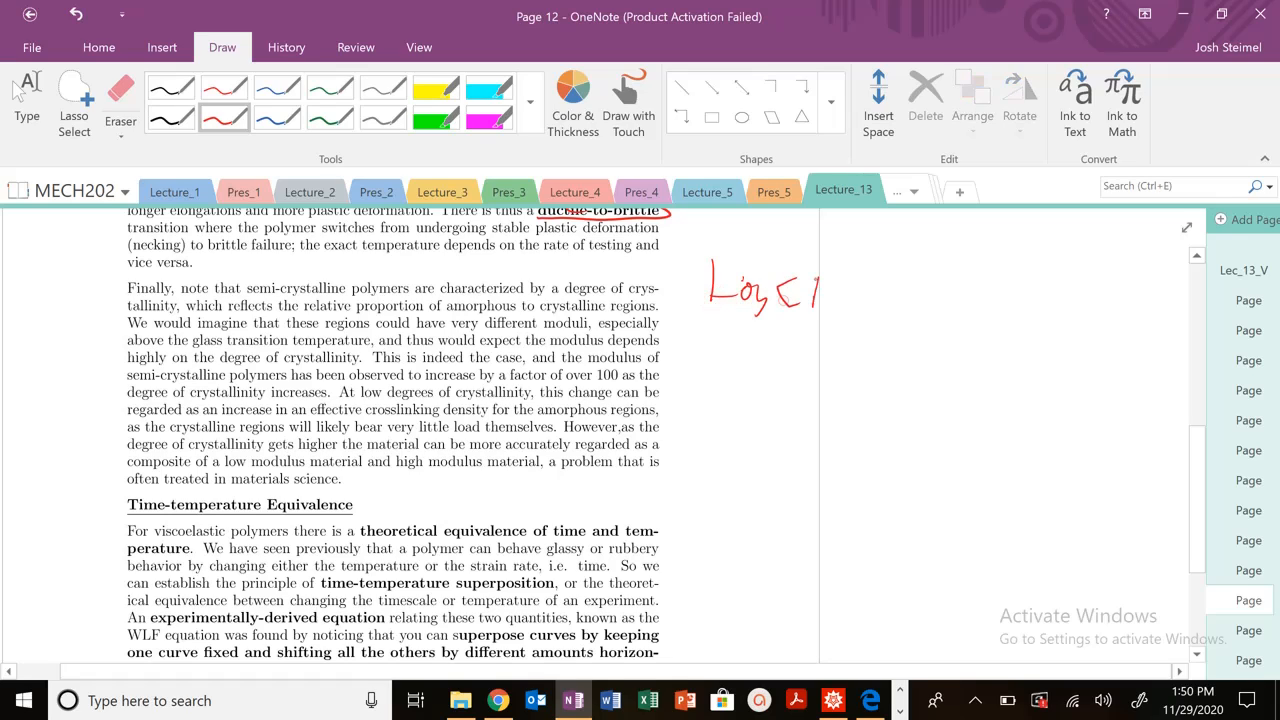
drag(910, 264, 1076, 424)
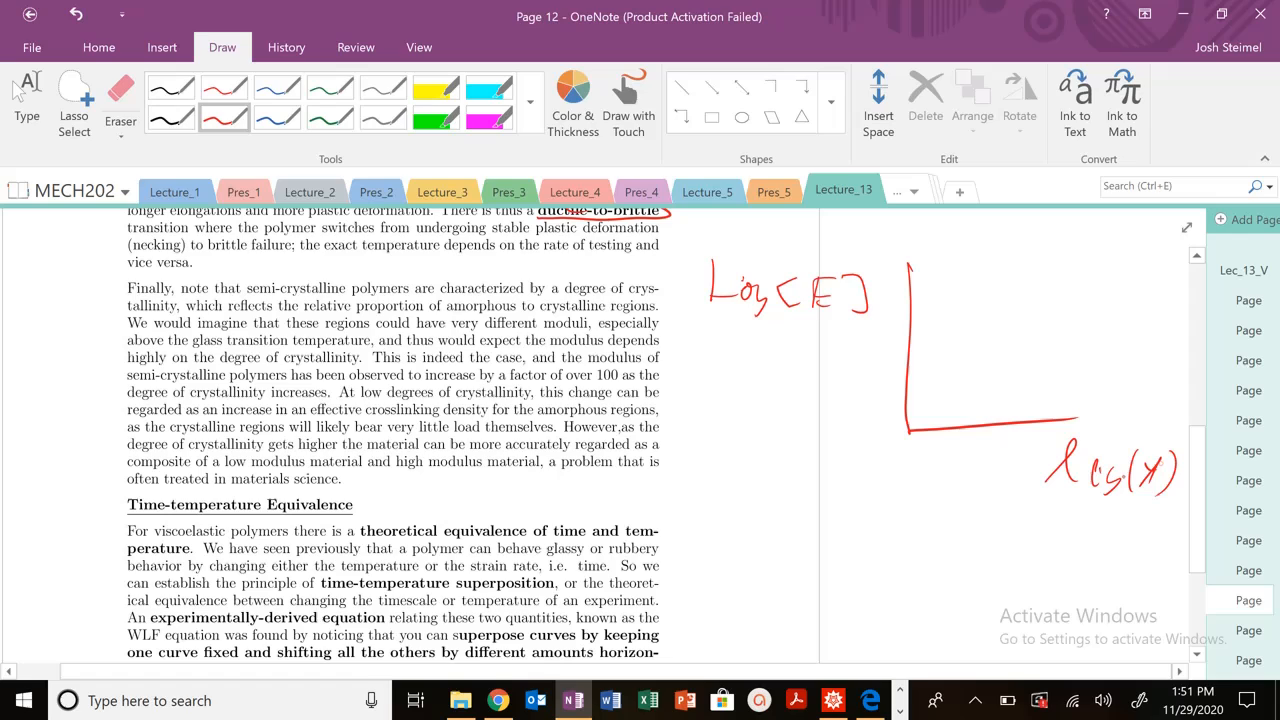
drag(916, 300, 1036, 384)
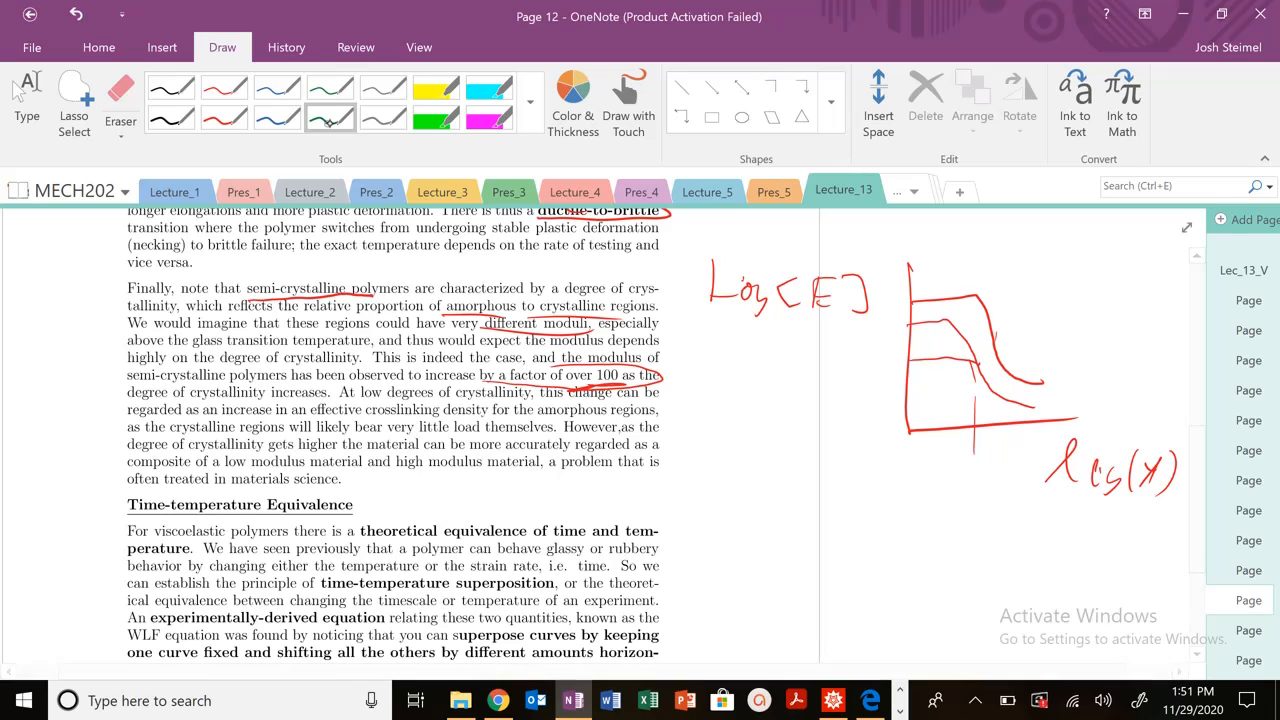
drag(910, 358, 1060, 424)
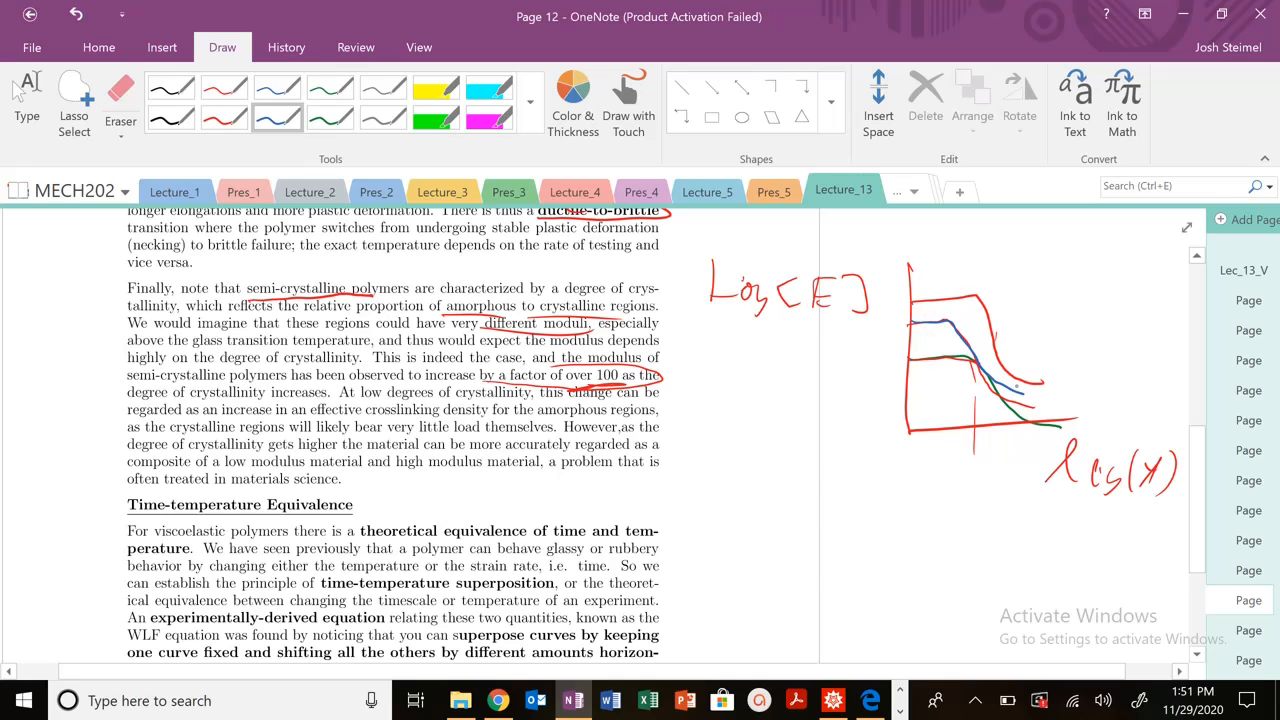
click(224, 116)
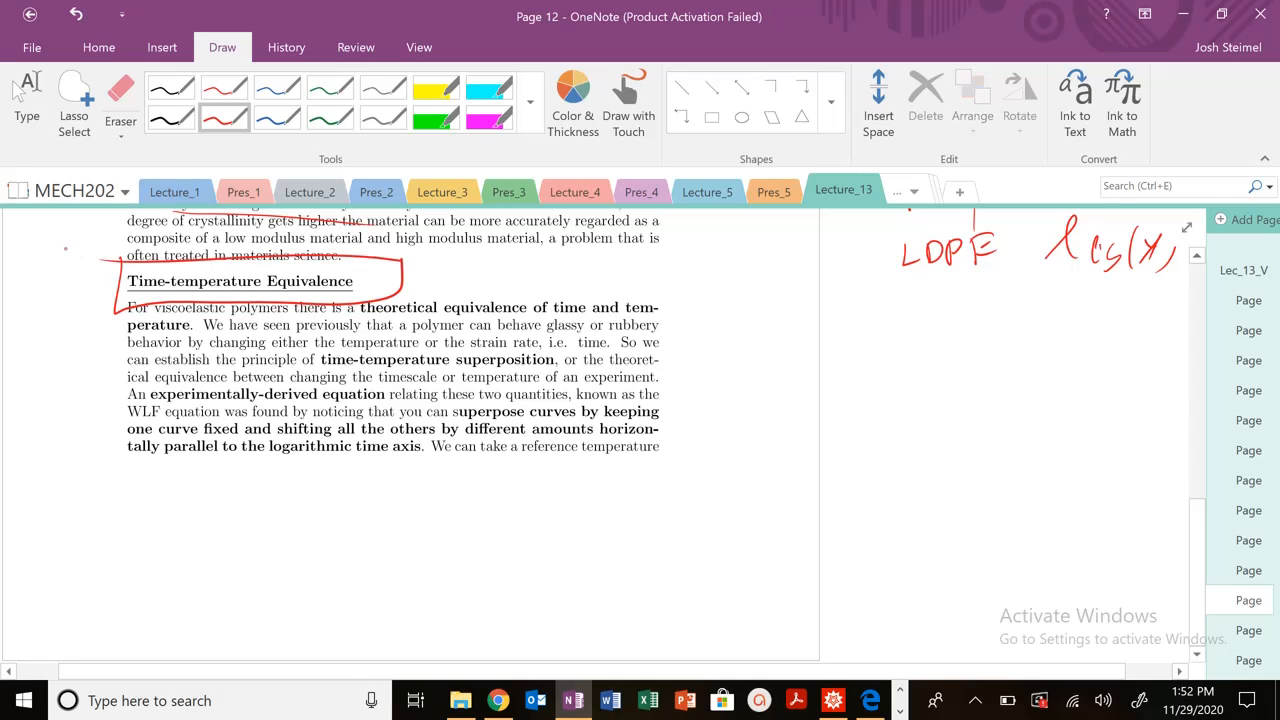
Box the WLF term and scroll back to the Page 11 stiffness figure.
drag(118, 398, 172, 424)
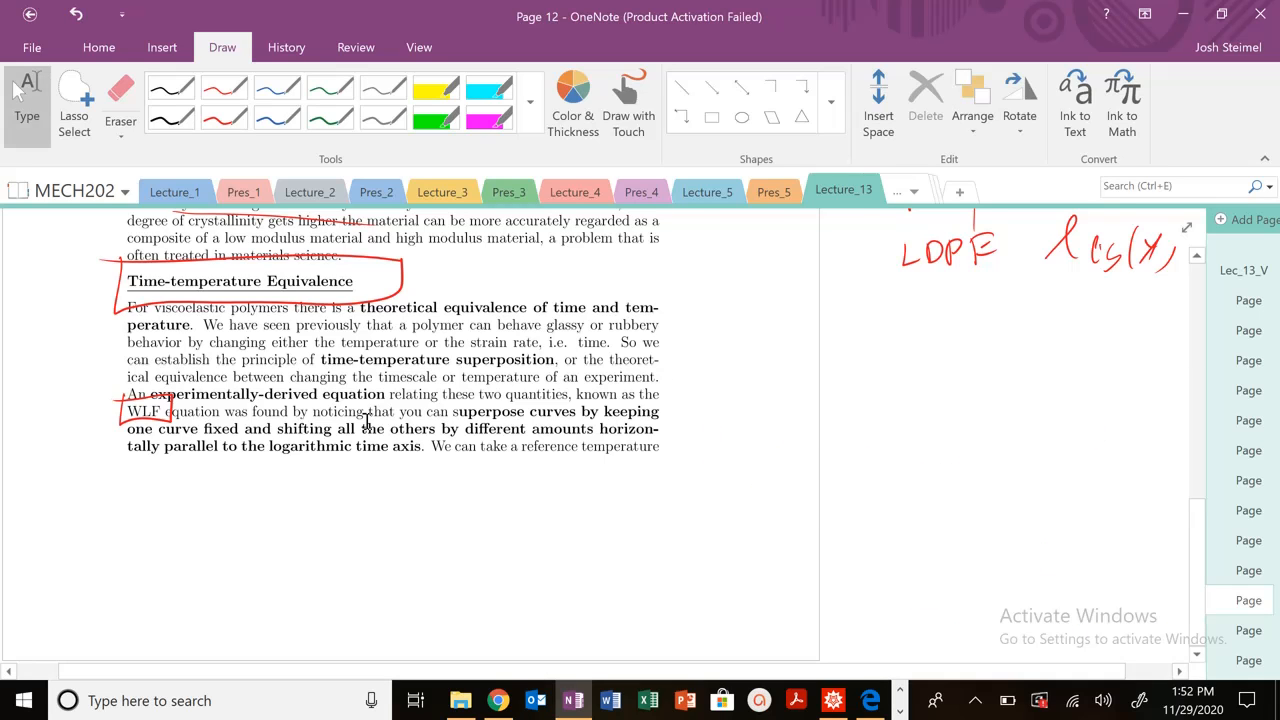
scroll(down, 3)
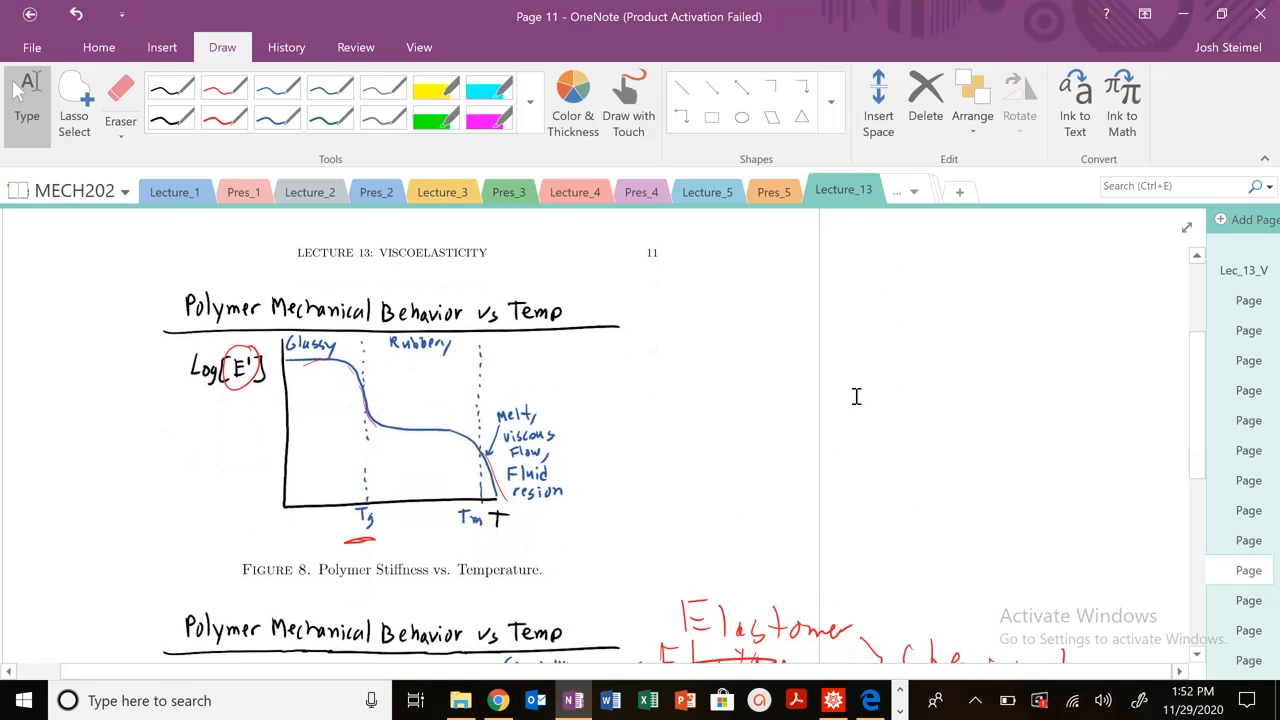
Scroll from the circled viscous-flow region on Page 11 back down to the Page 12 notes.
scroll(down, 3)
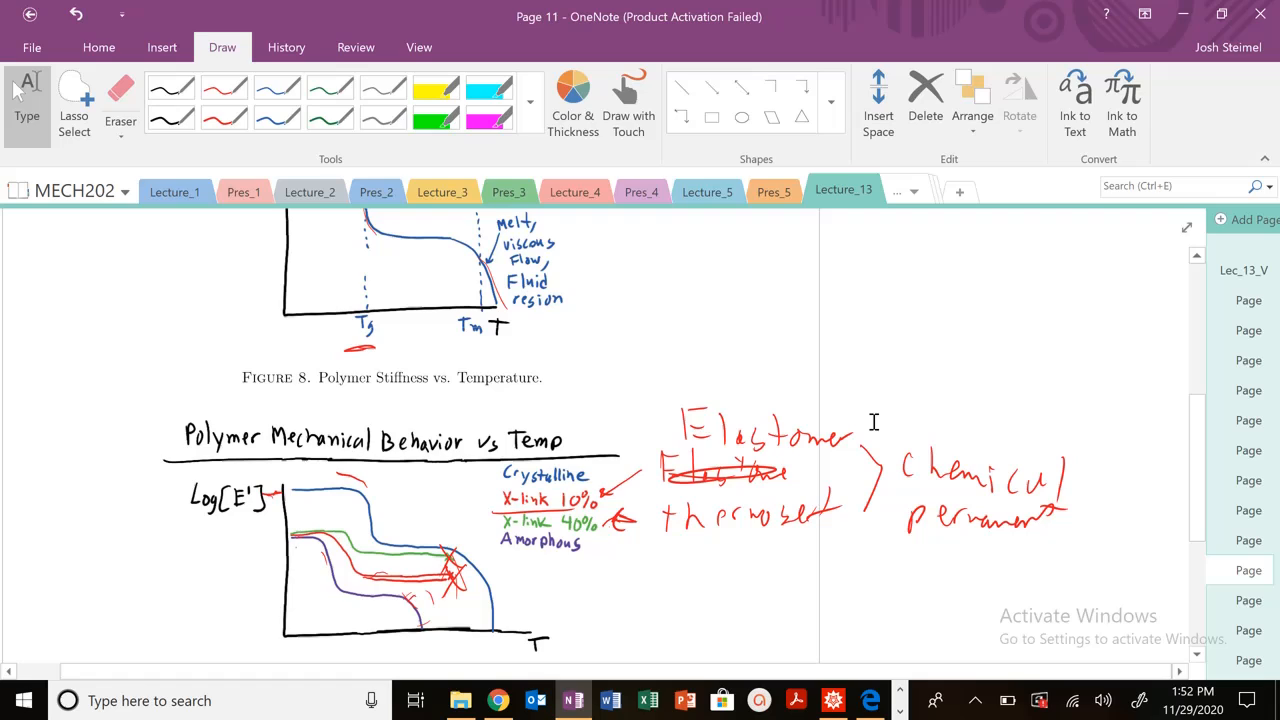
mouse_move(460, 584)
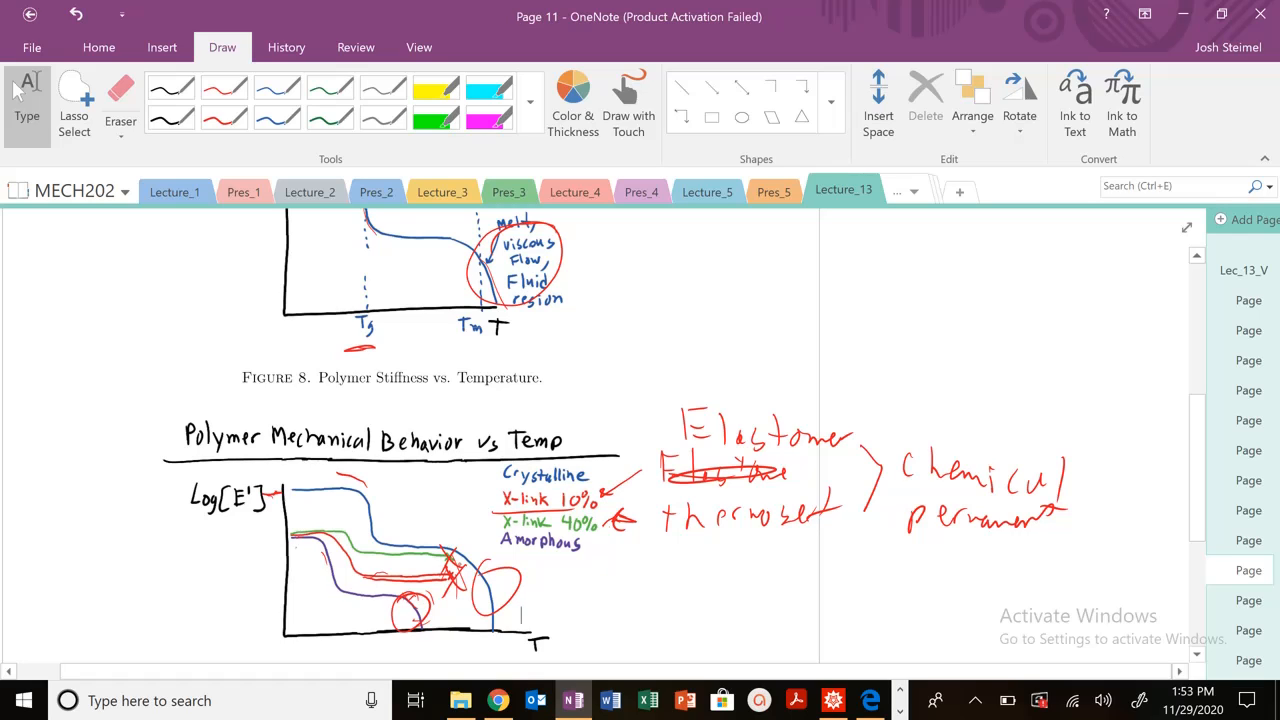
scroll(down, 3)
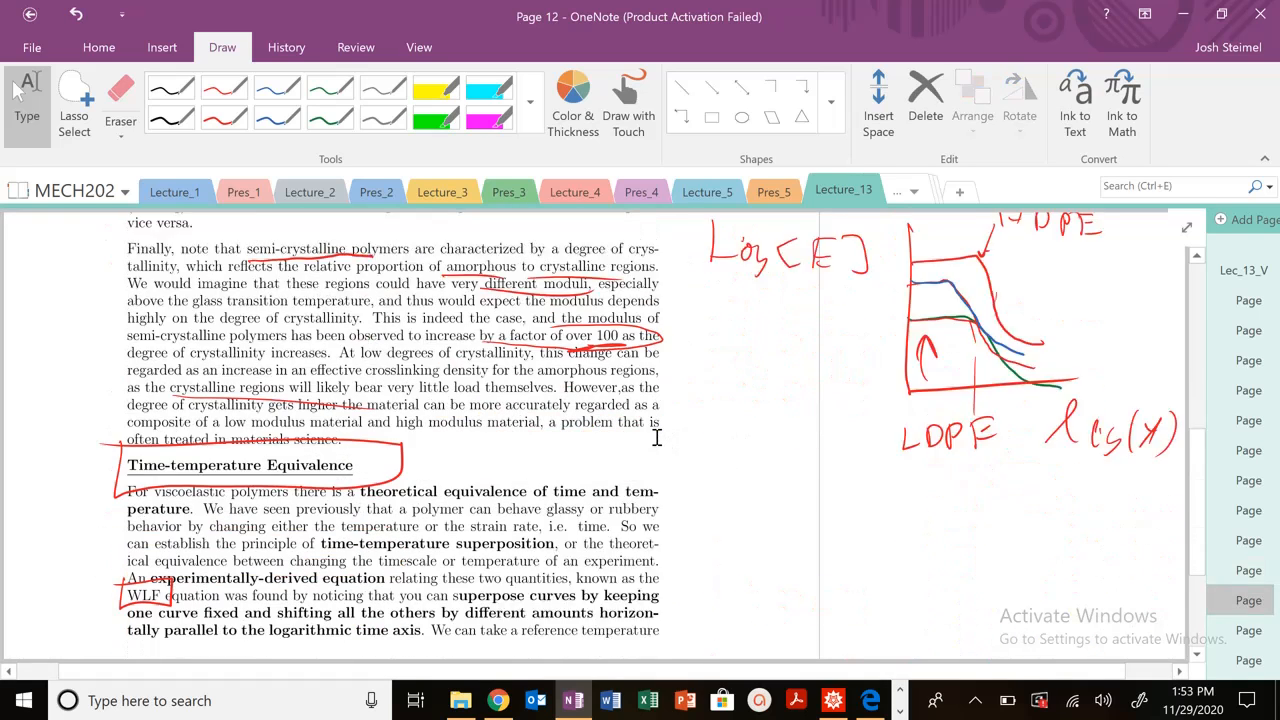
scroll(down, 3)
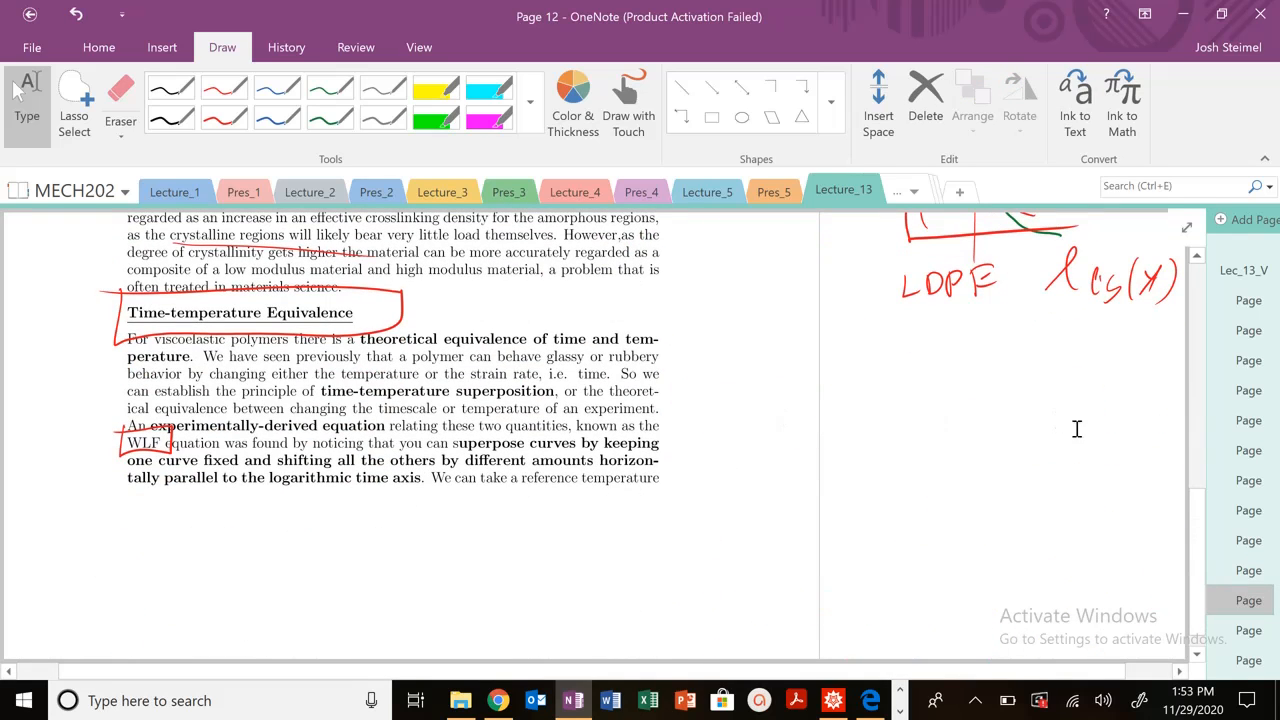